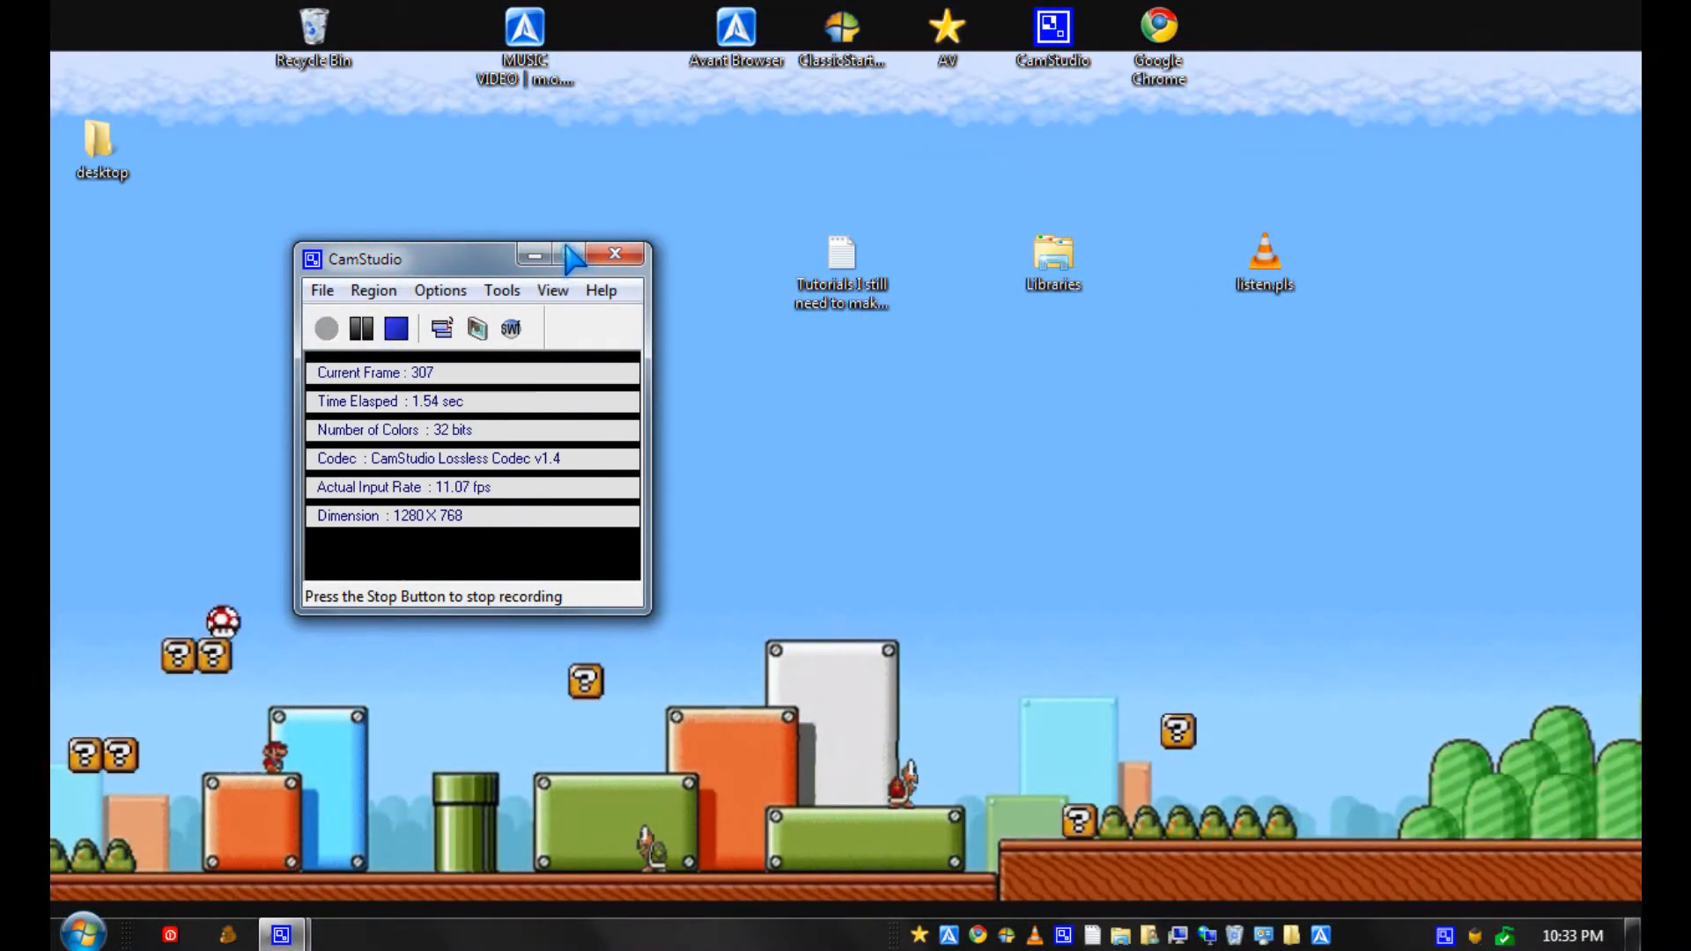
Minimize the CamStudio recorder and open the Windows Start menu.
{"action": "left_click", "coordinate": [534, 255]}
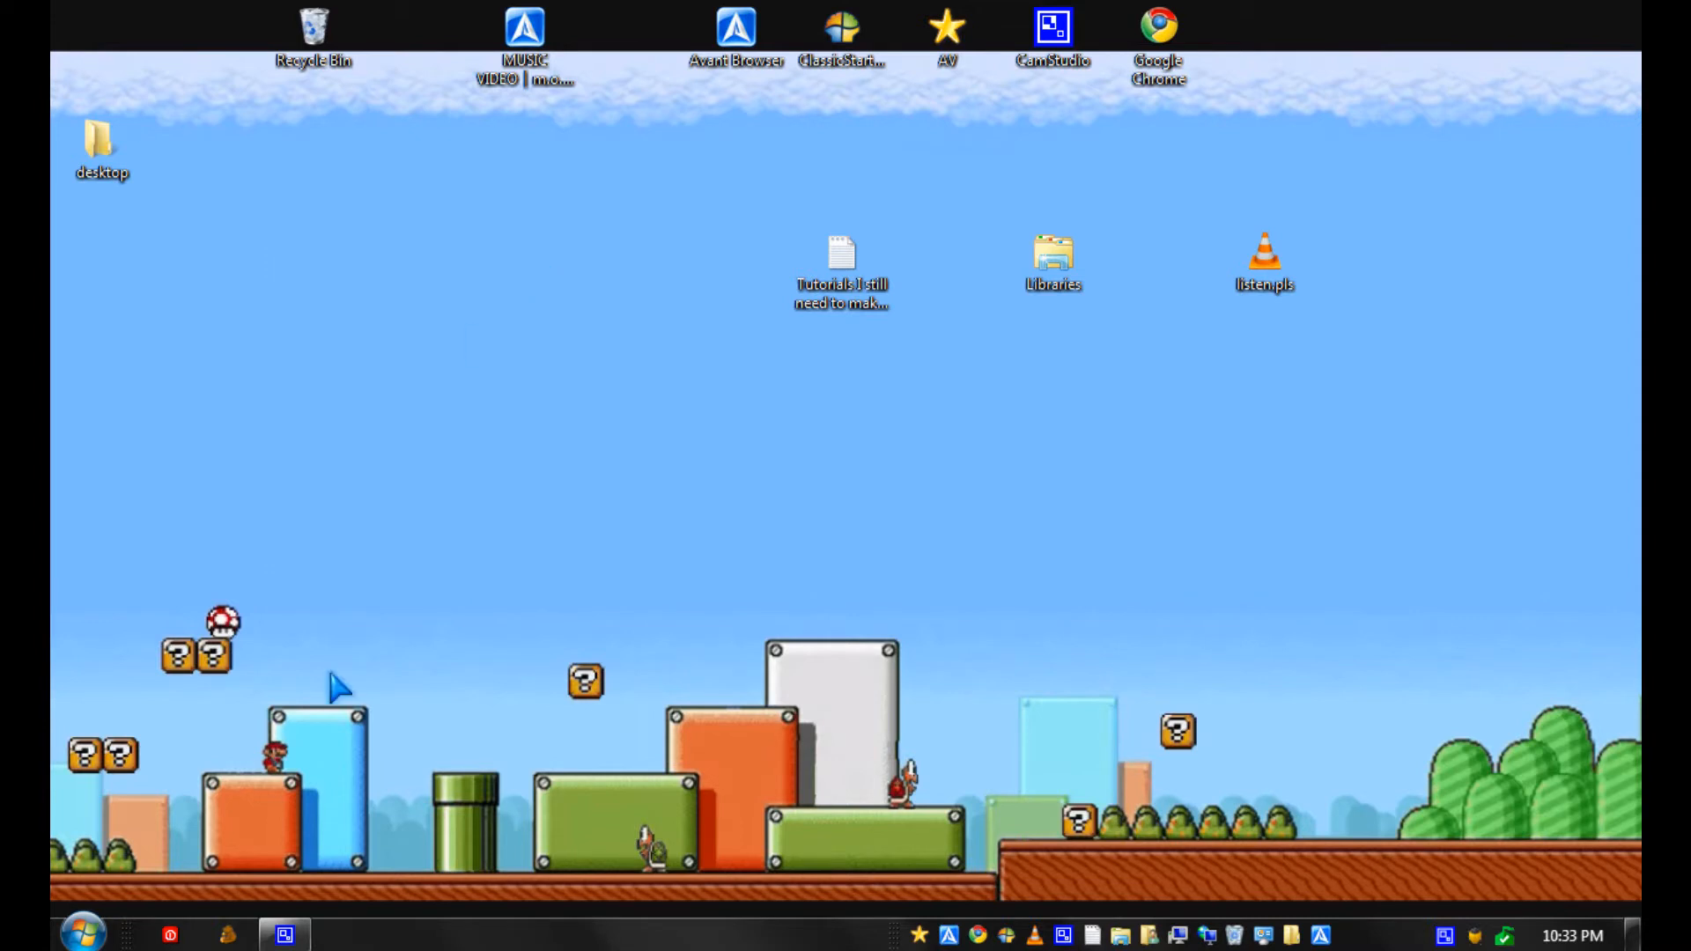
{"action": "left_click", "coordinate": [81, 932]}
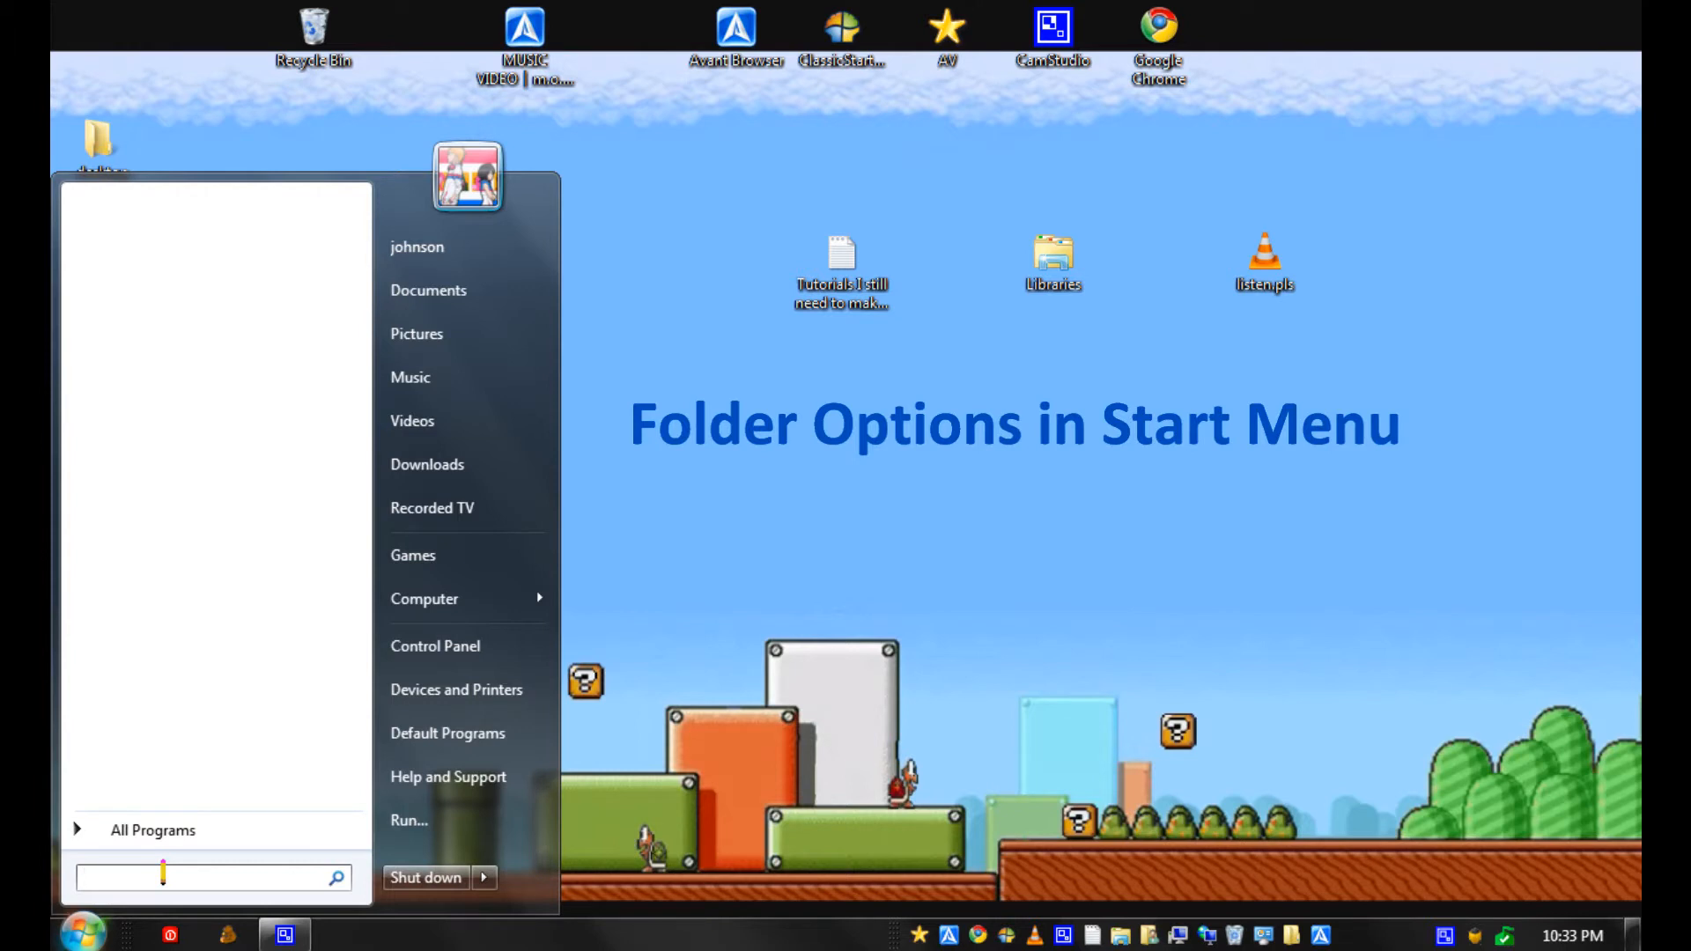
Search 'fol' in the Start menu and launch Folder Options.
{"action": "type", "text": "folder options"}
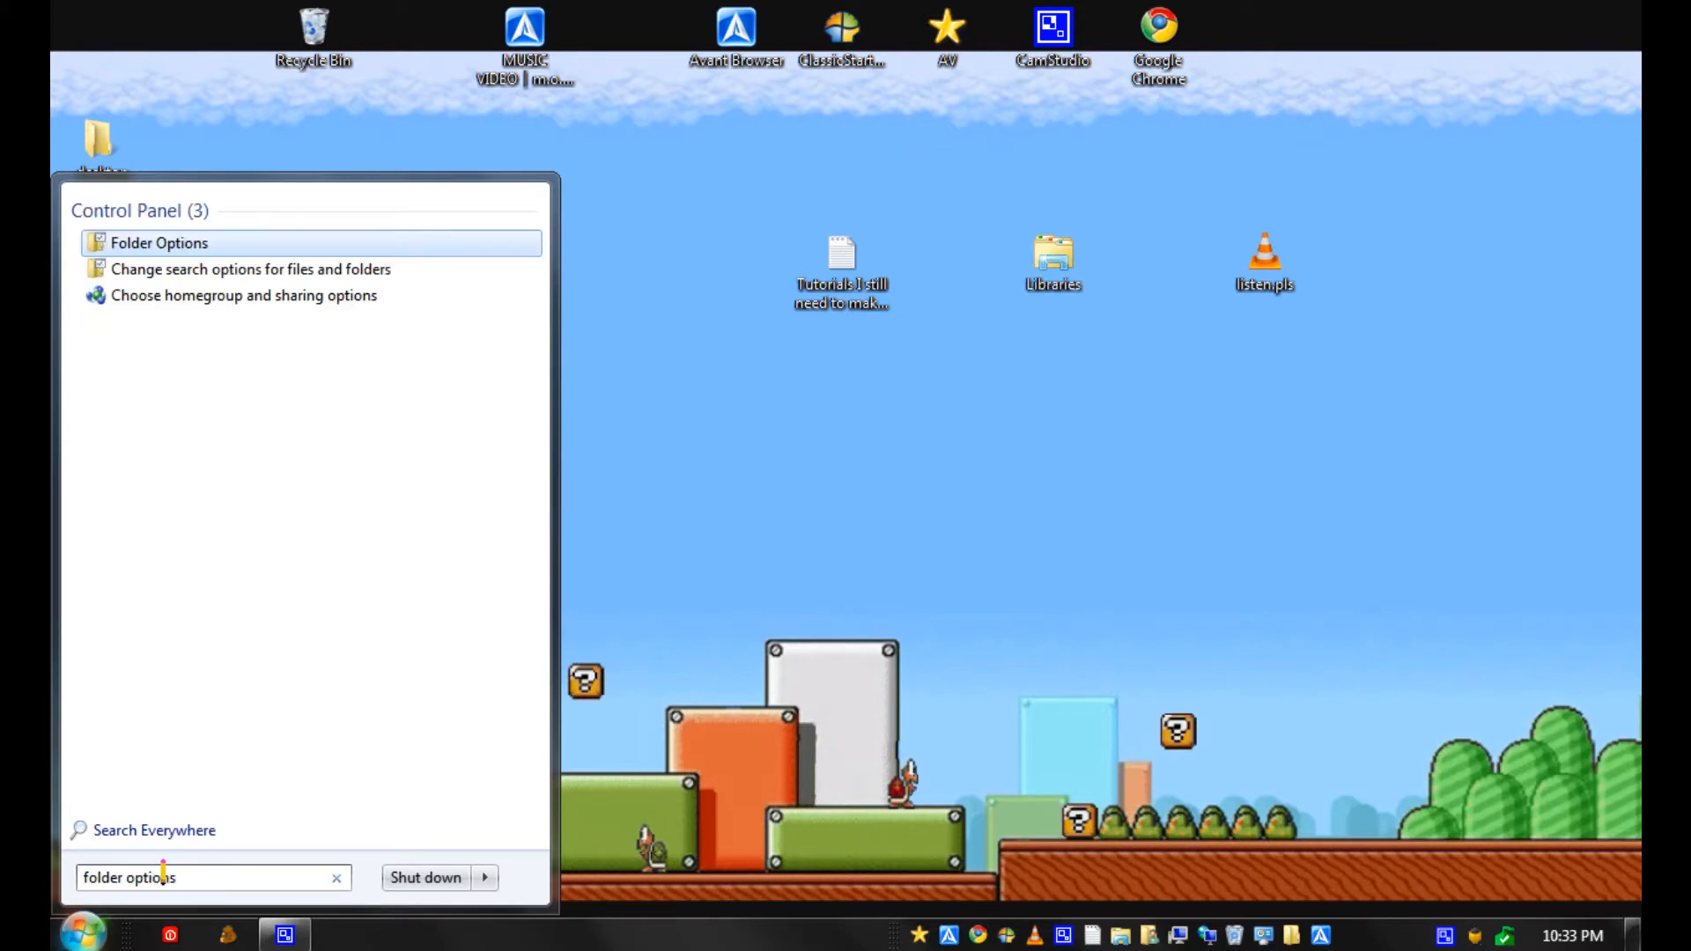
{"action": "left_click", "coordinate": [160, 243]}
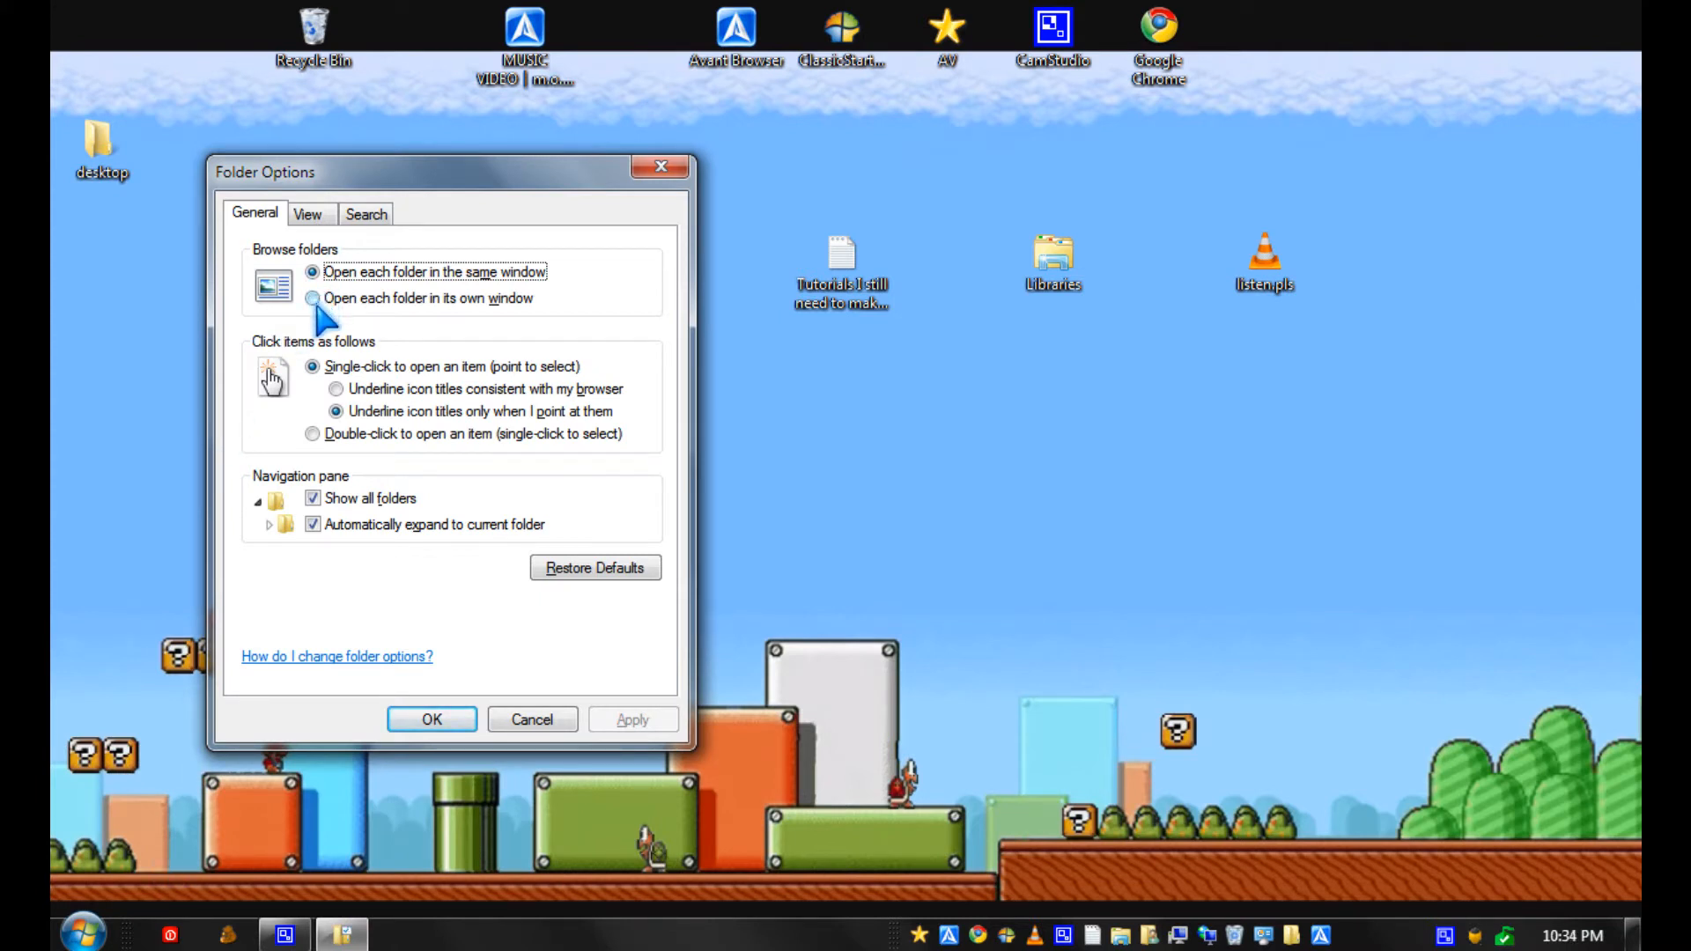
{"action": "mouse_move", "coordinate": [340, 243]}
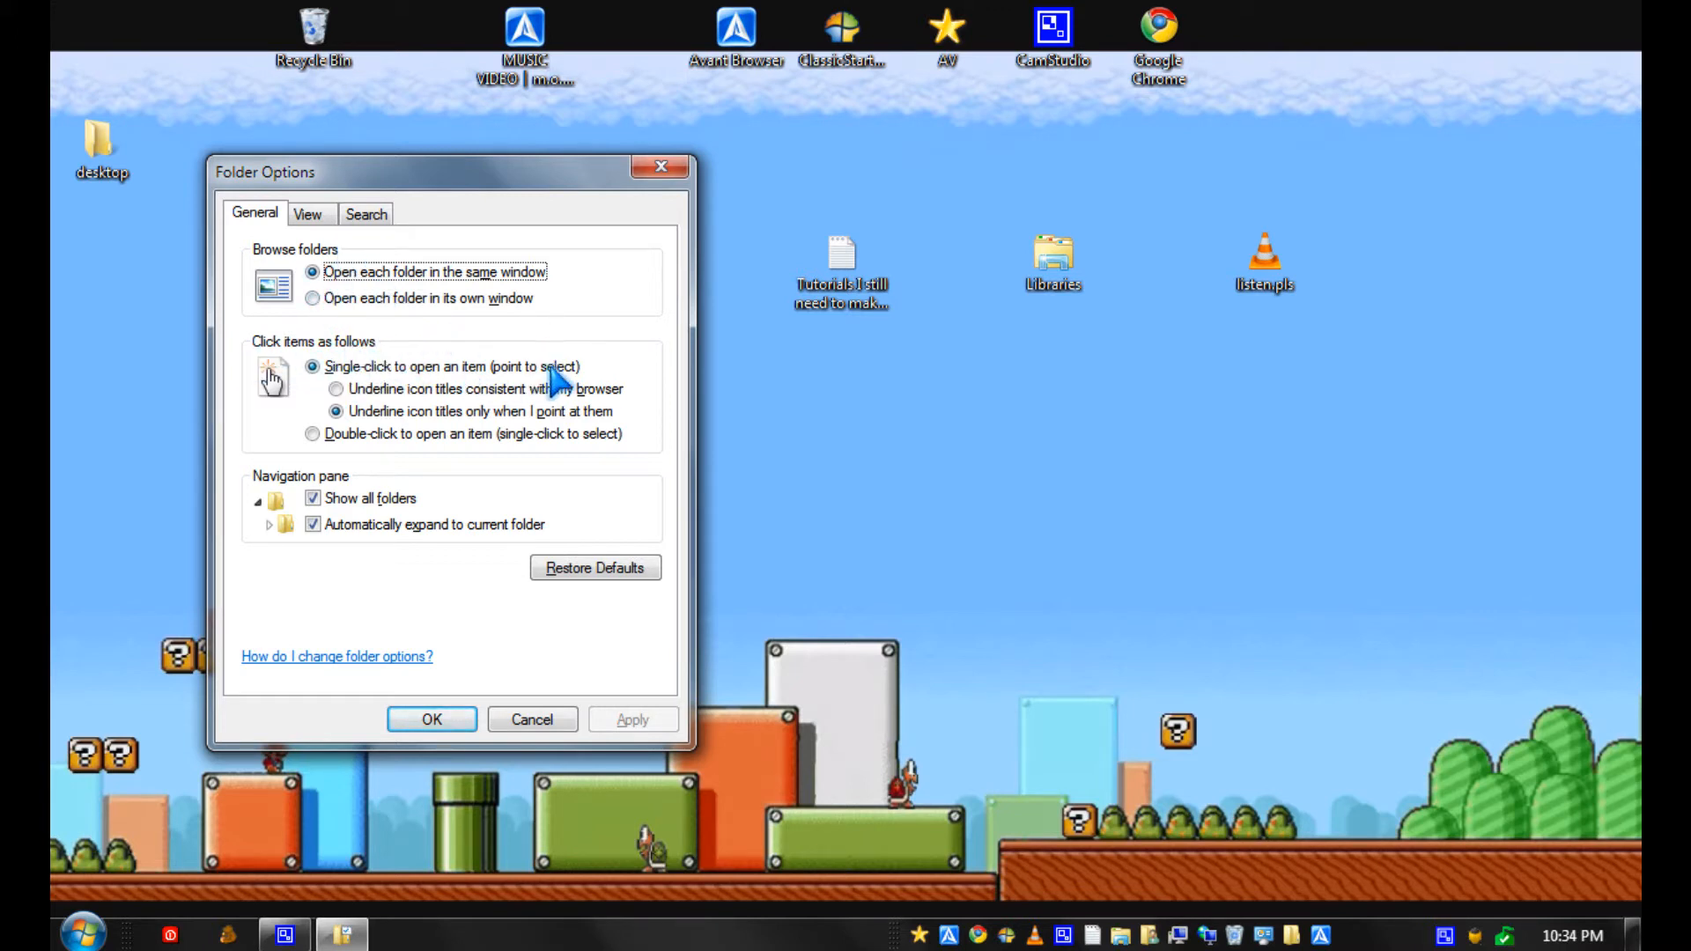
{"action": "mouse_move", "coordinate": [451, 457]}
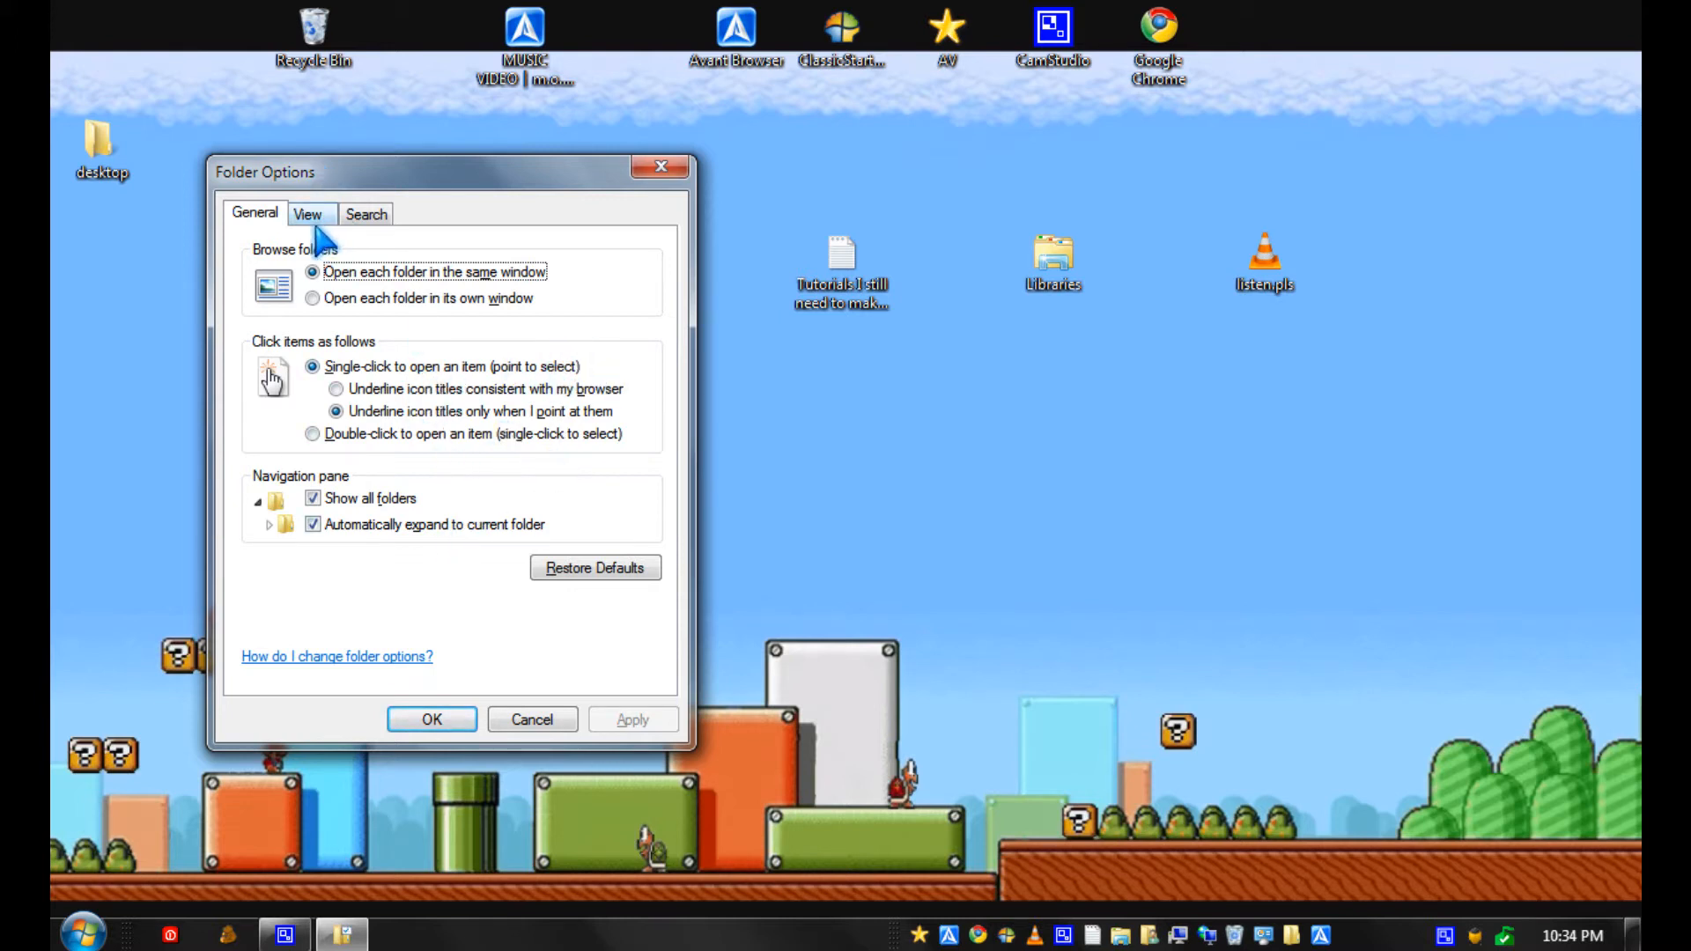
On the View tab, uncheck 'Always show icons, never thumbnails' and select 'Show hidden files, folders, and drives'.
{"action": "left_click", "coordinate": [308, 212]}
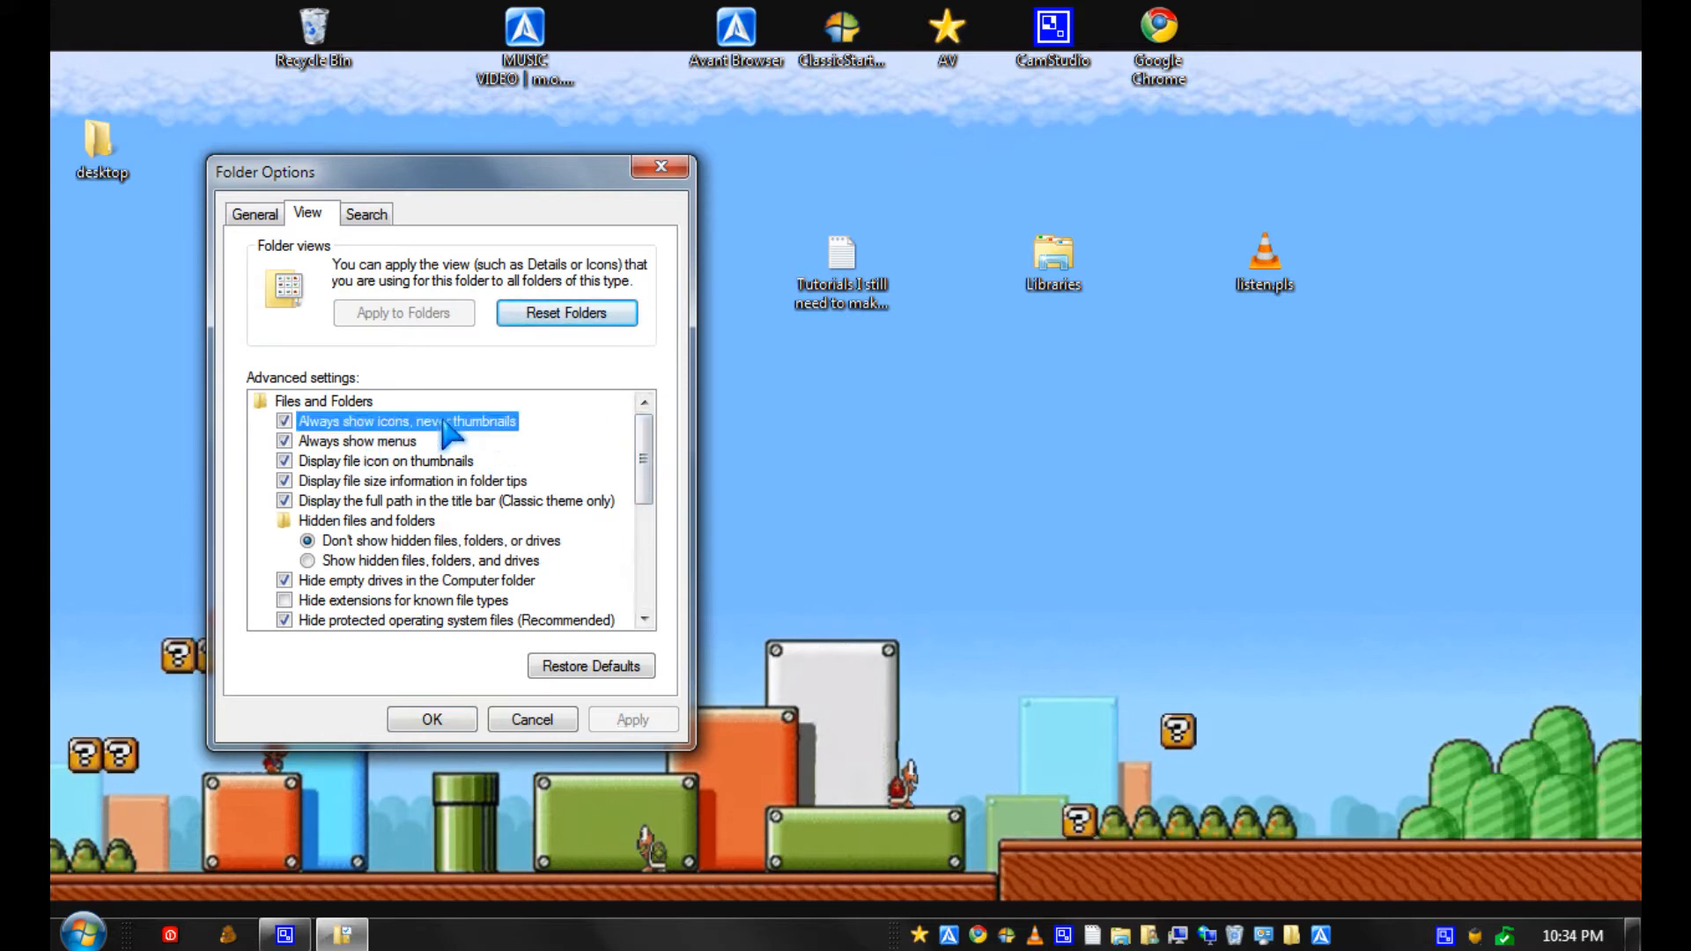
{"action": "left_click", "coordinate": [284, 422]}
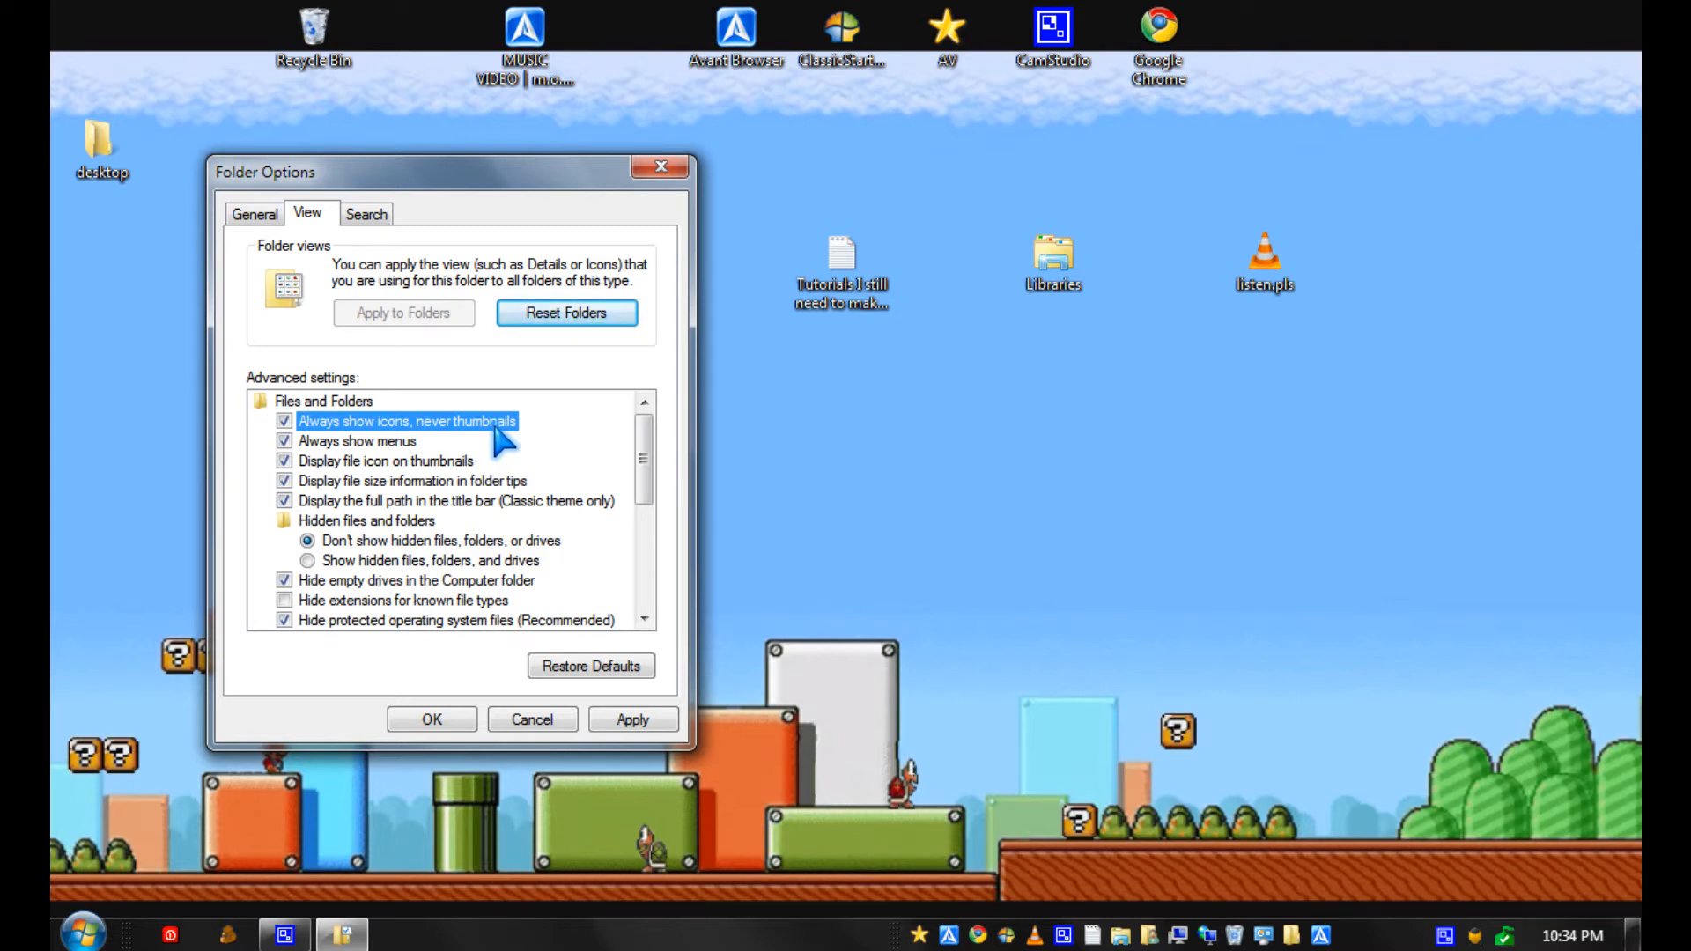
{"action": "left_click", "coordinate": [285, 421]}
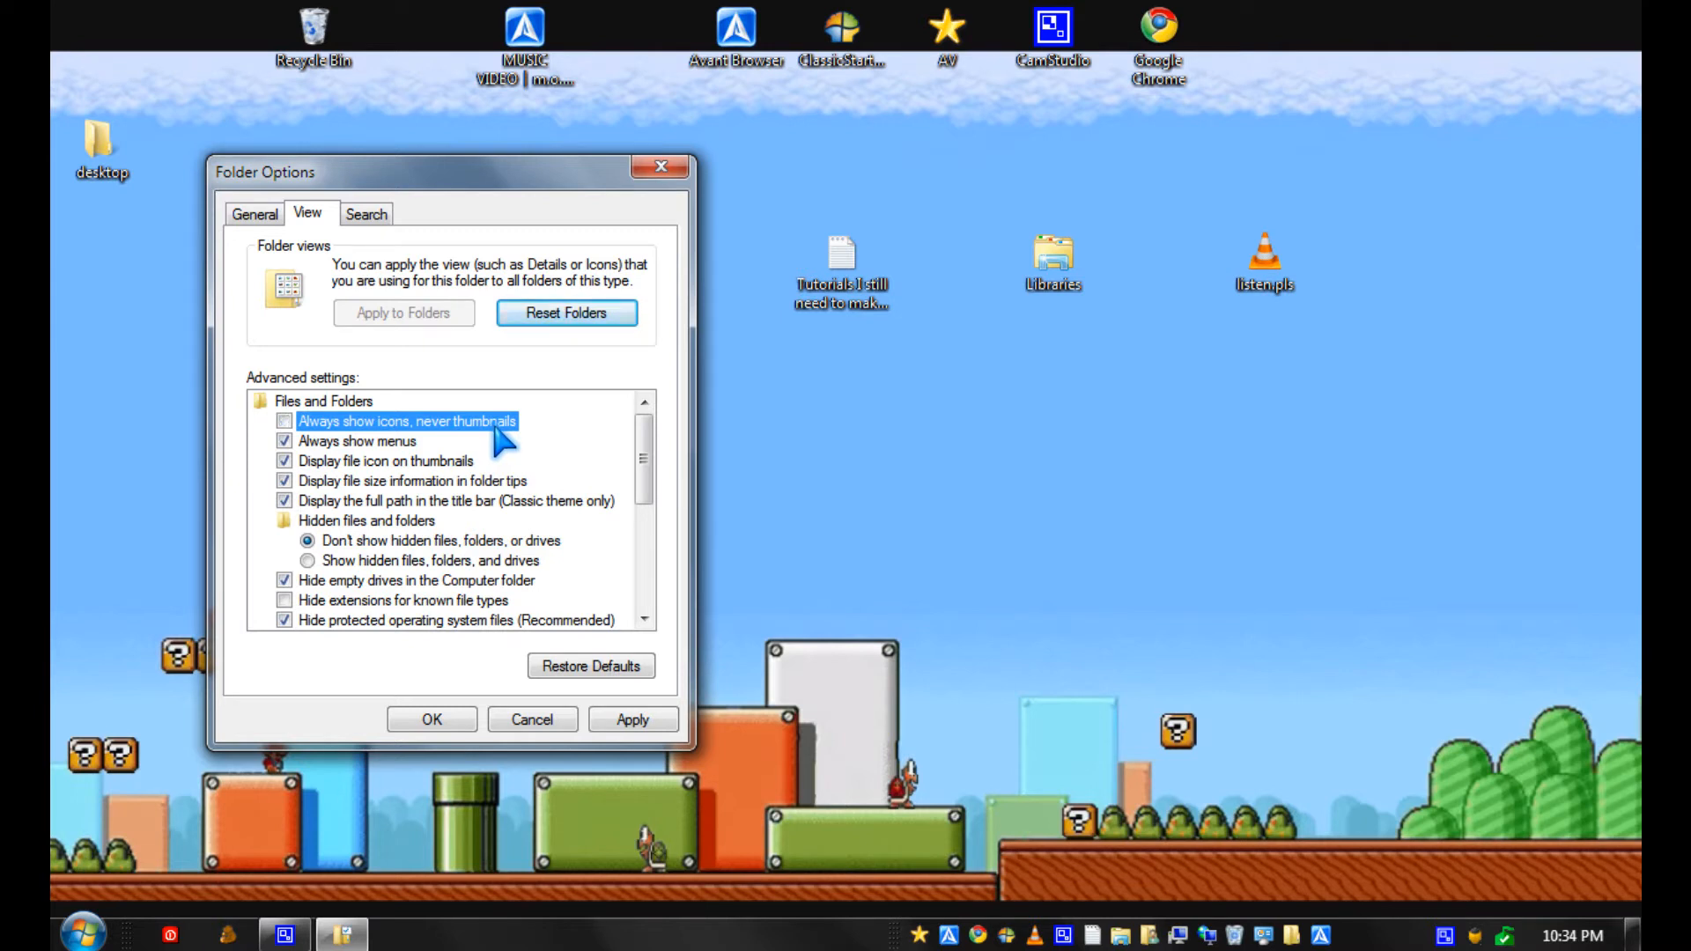
{"action": "mouse_move", "coordinate": [591, 474]}
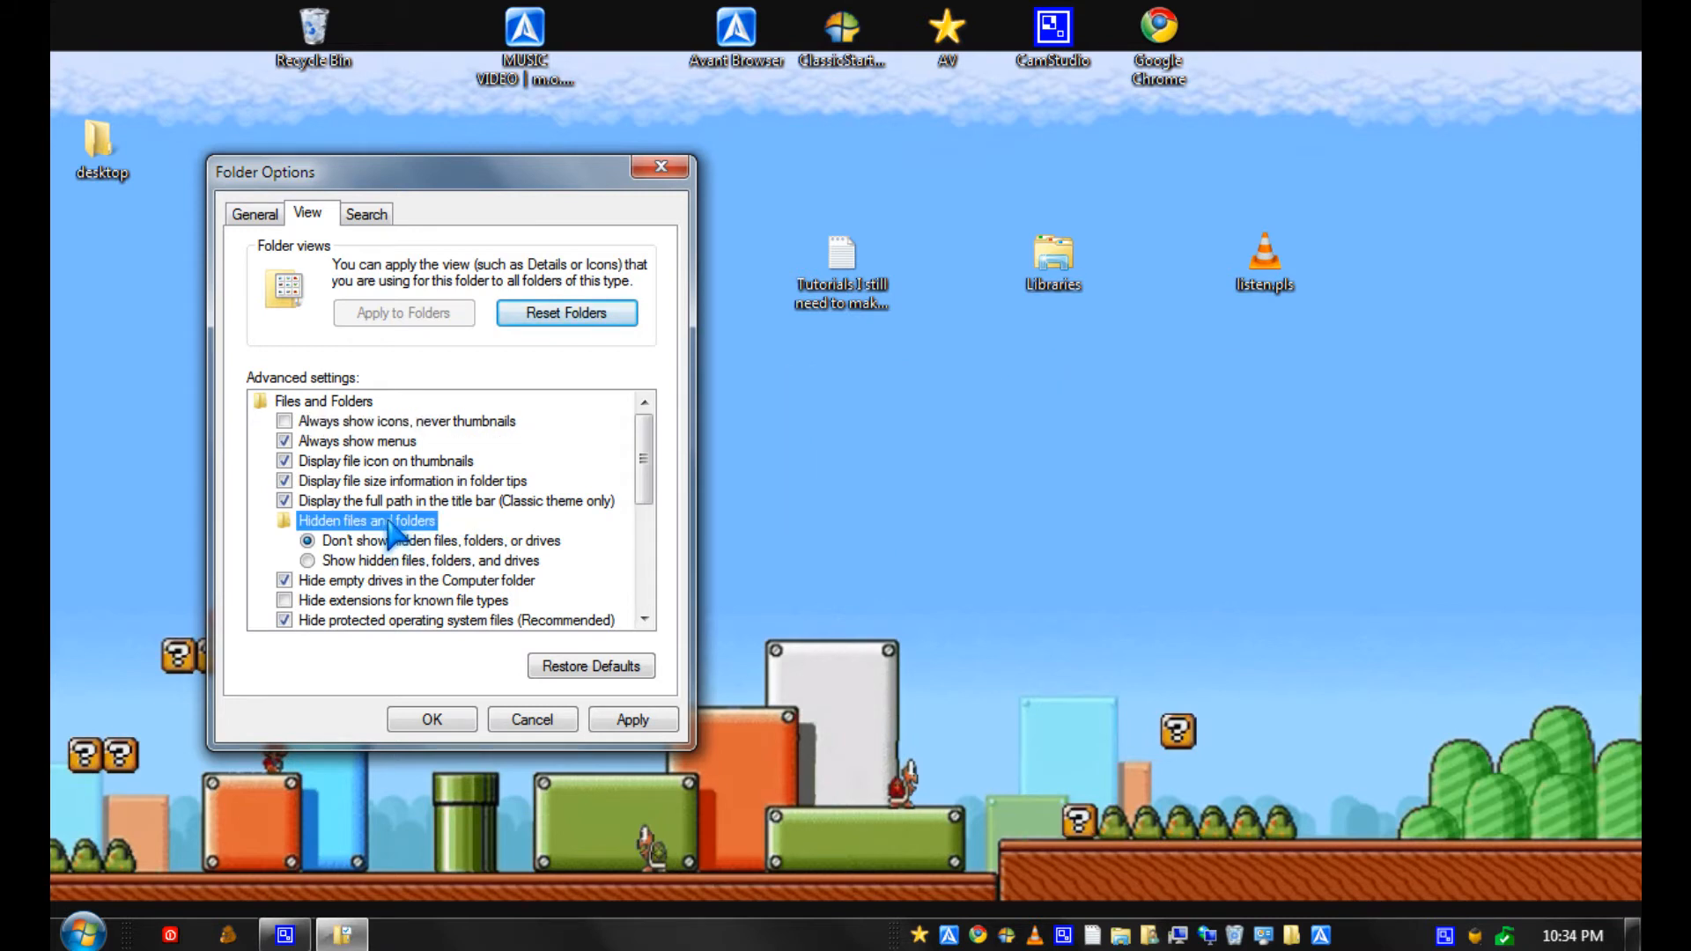
{"action": "mouse_move", "coordinate": [458, 583]}
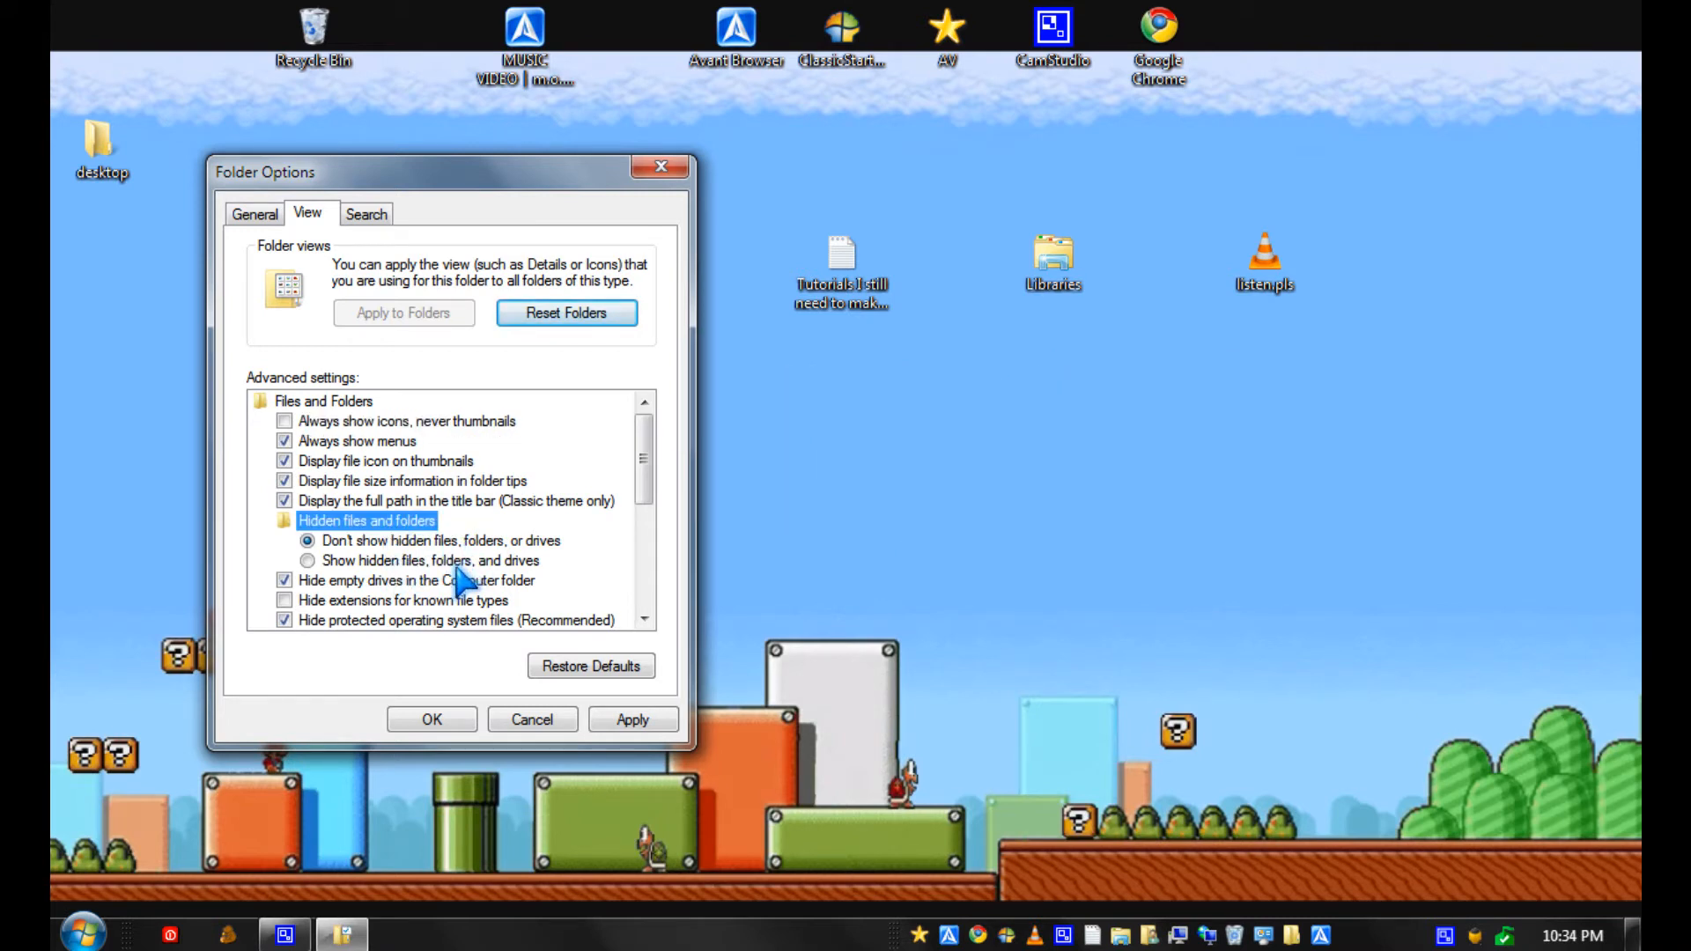
{"action": "left_click", "coordinate": [307, 561]}
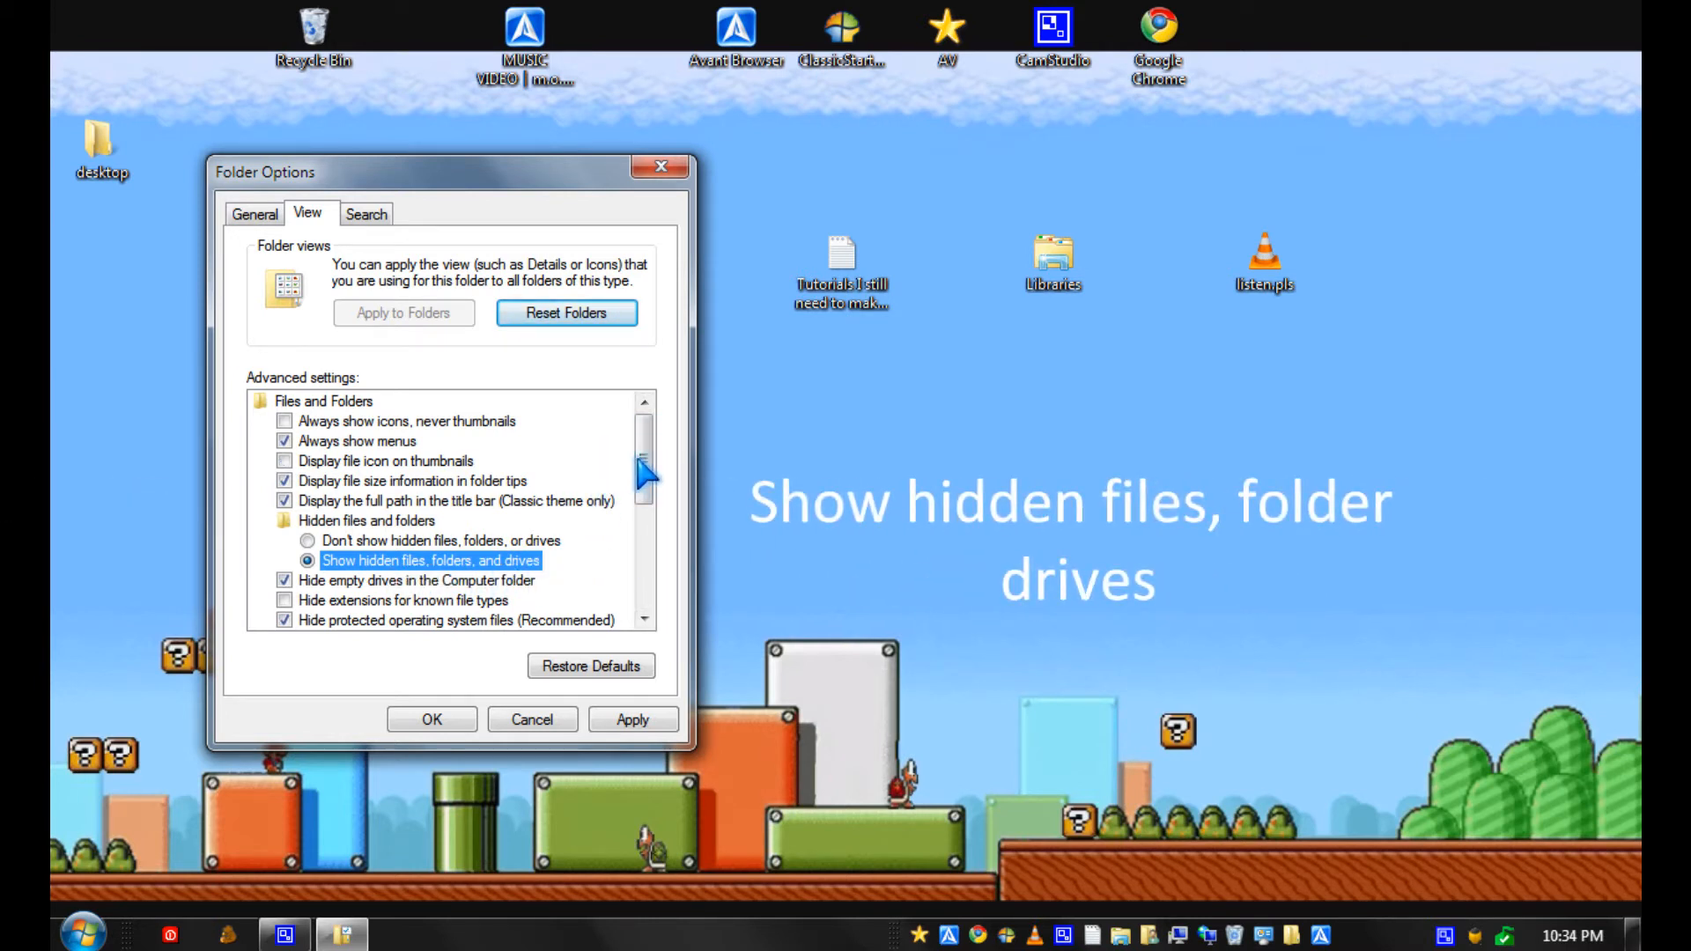
Uncheck 'Hide empty drives in the Computer folder', keeping 'Hide extensions for known file types' unchecked.
{"action": "scroll", "scroll_direction": "down", "scroll_amount": 3}
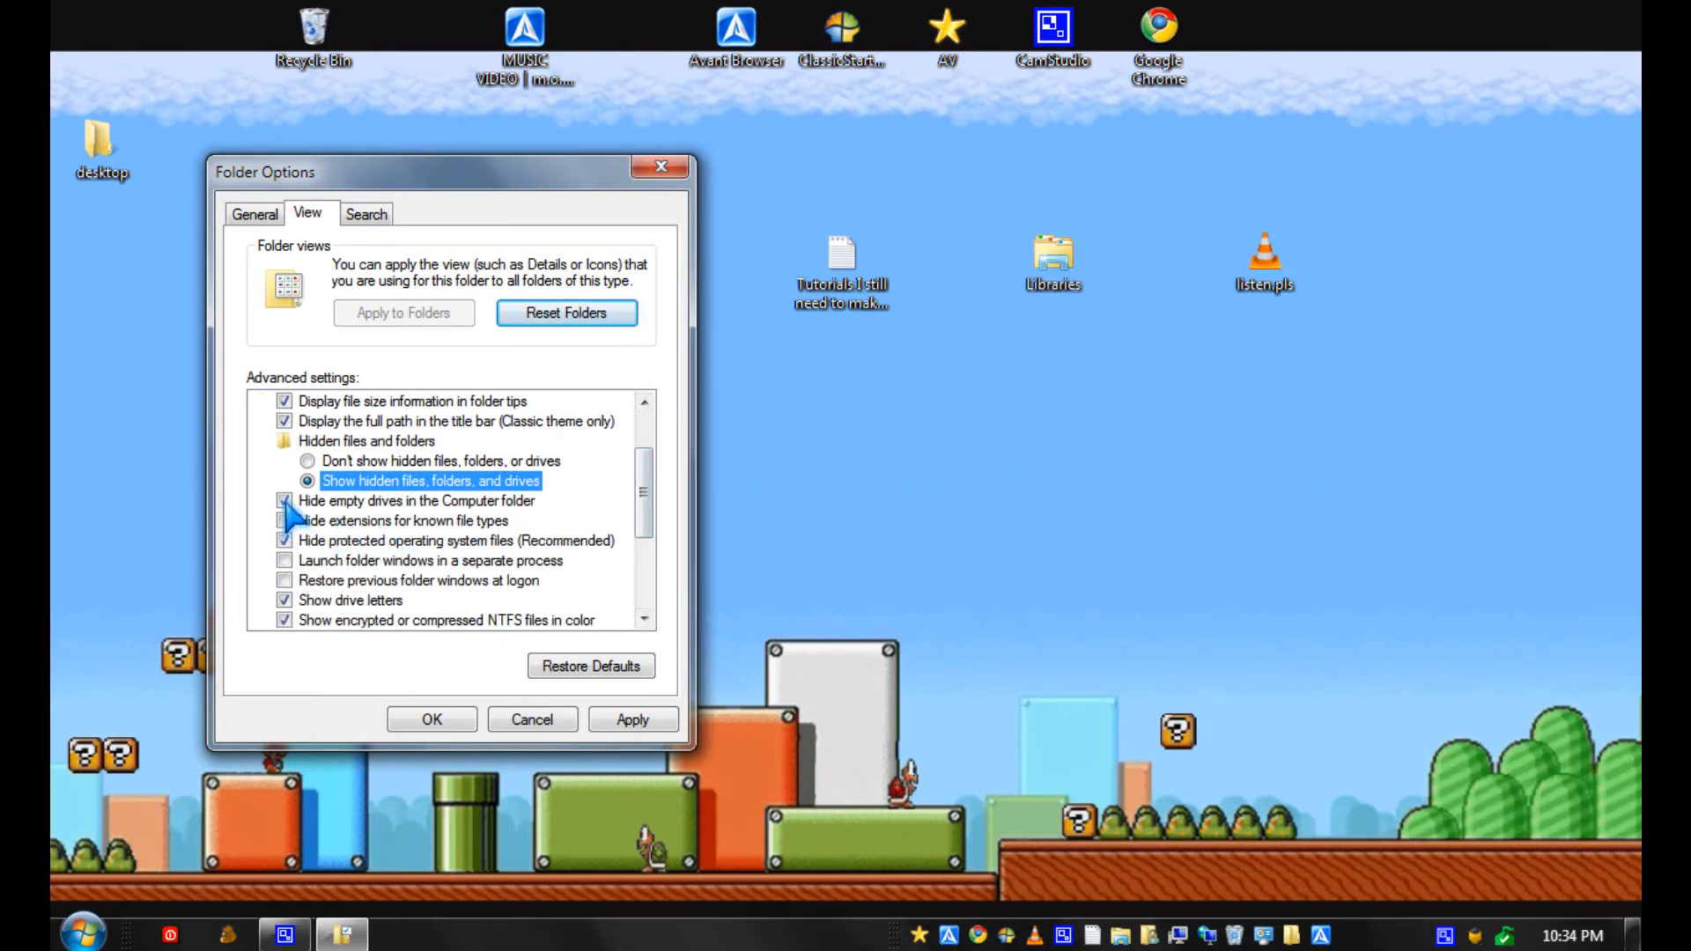
{"action": "left_click", "coordinate": [414, 500]}
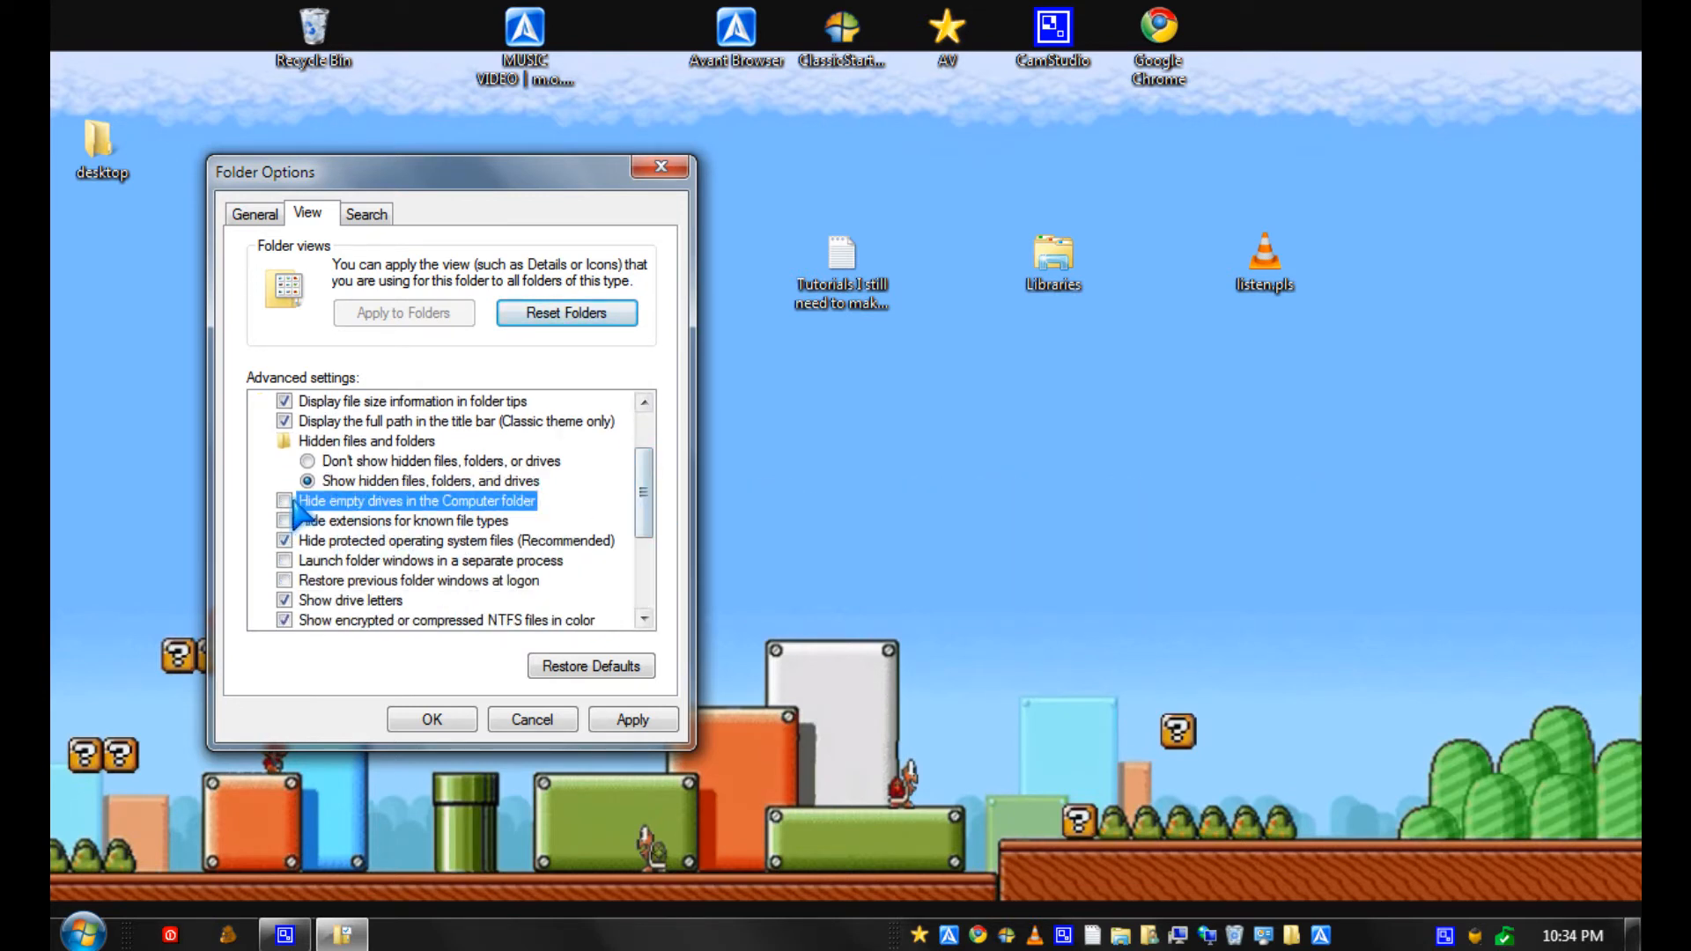
{"action": "left_click", "coordinate": [284, 501]}
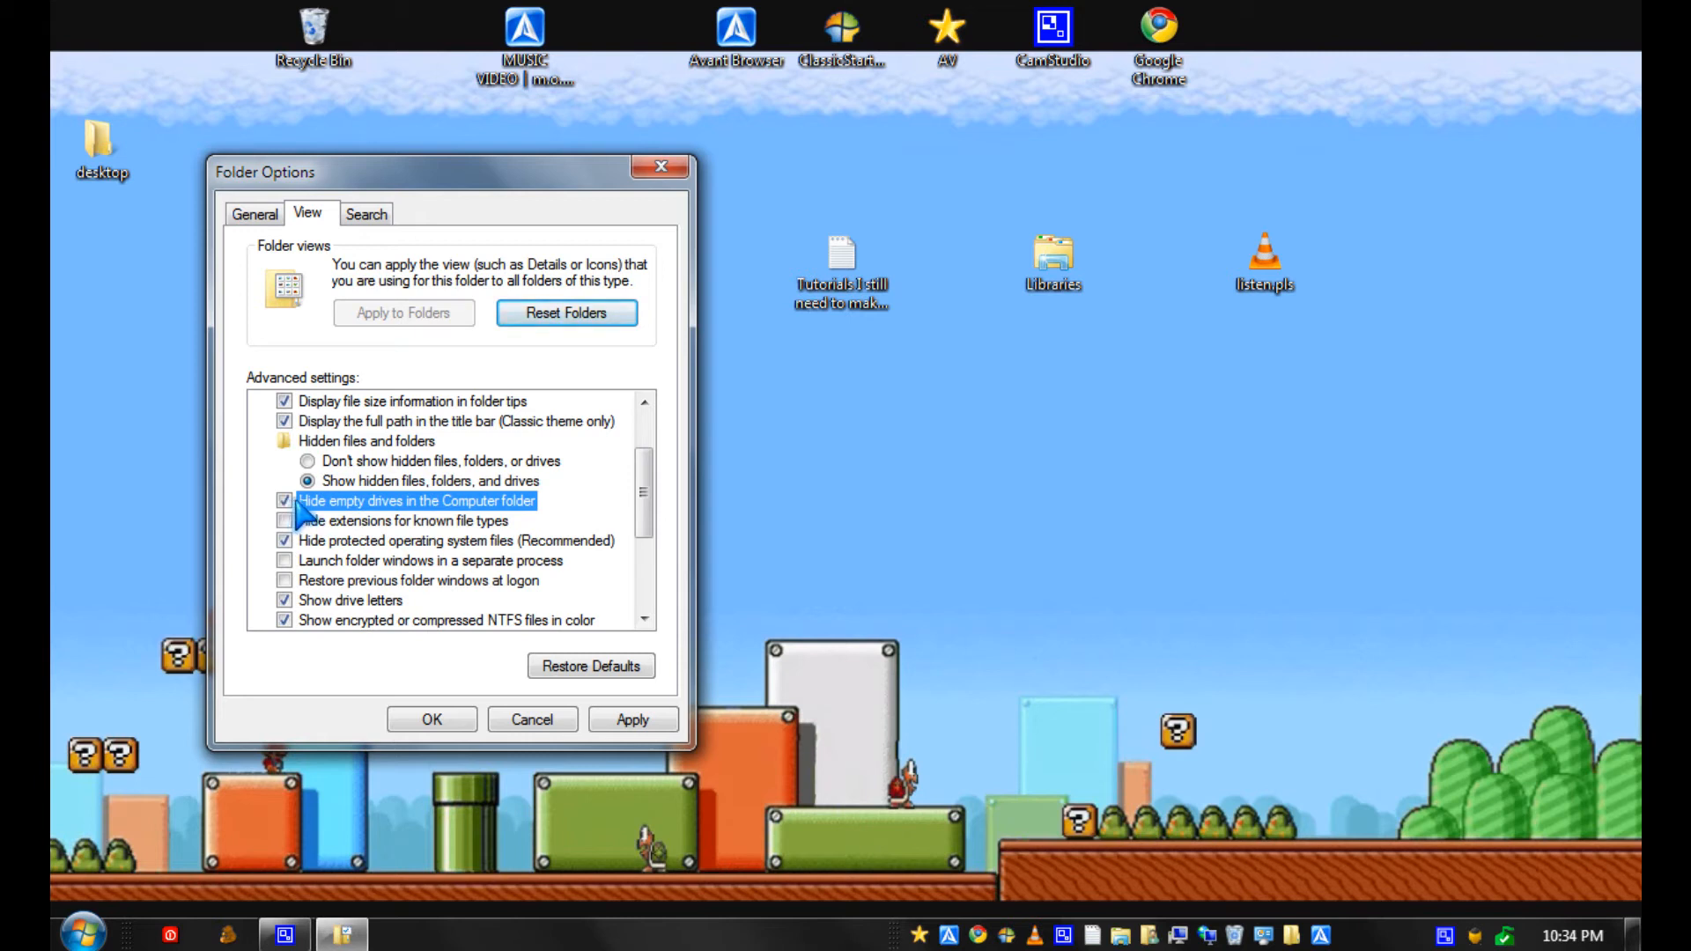
{"action": "left_click", "coordinate": [284, 500]}
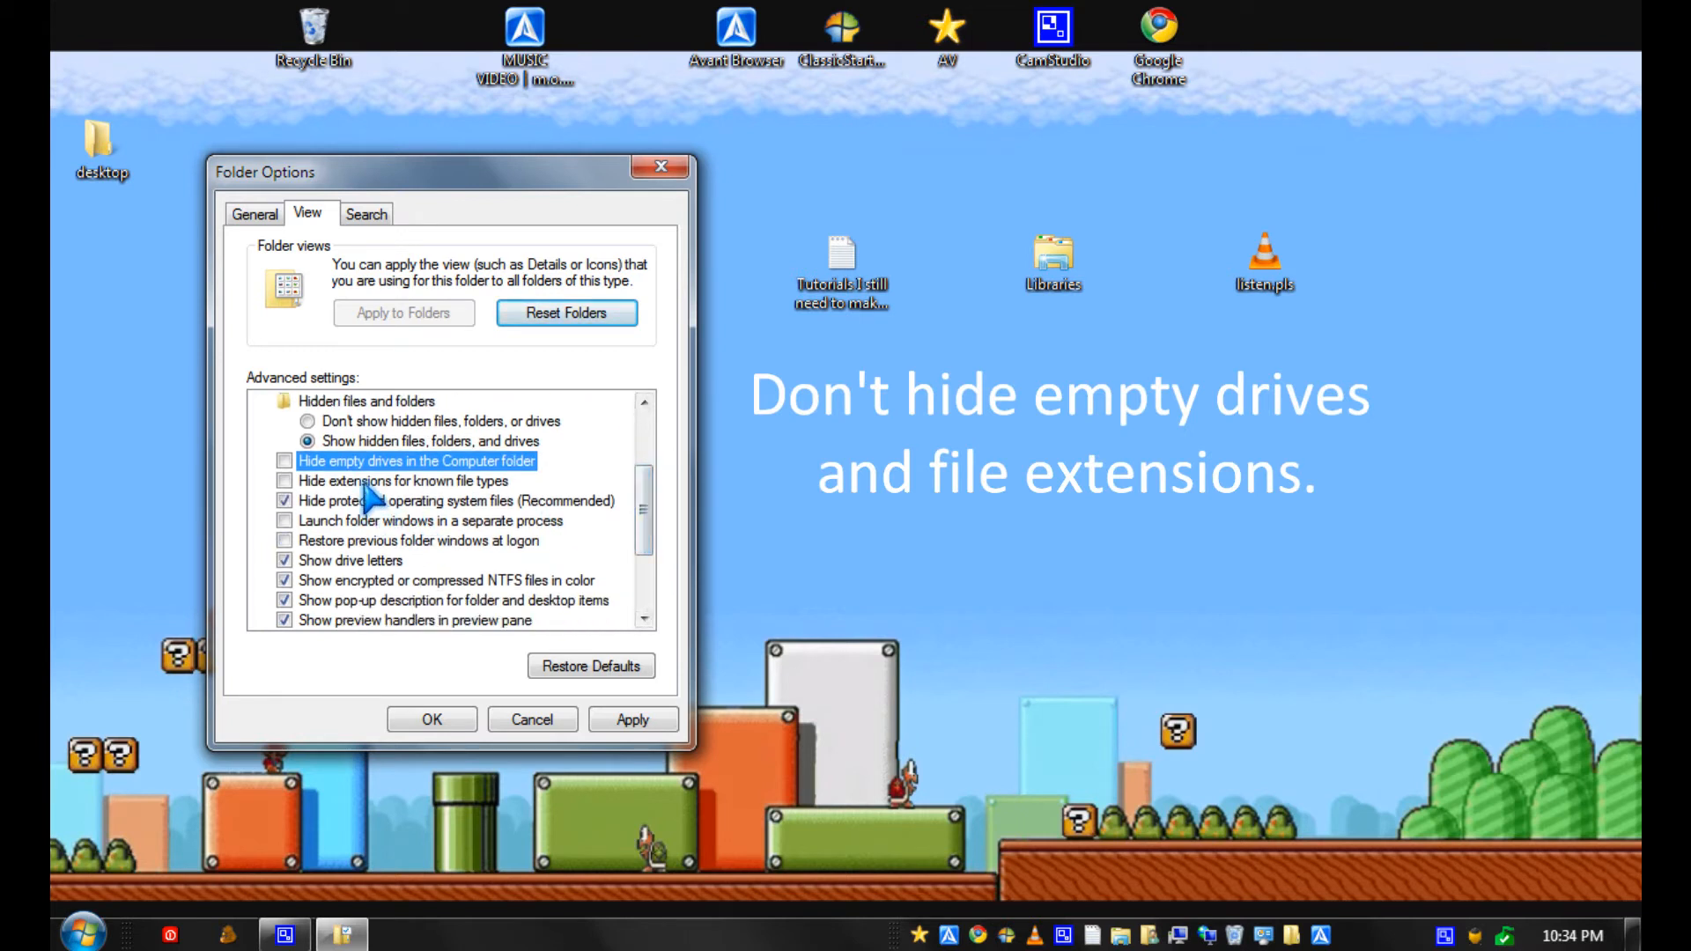
{"action": "left_click", "coordinate": [403, 481]}
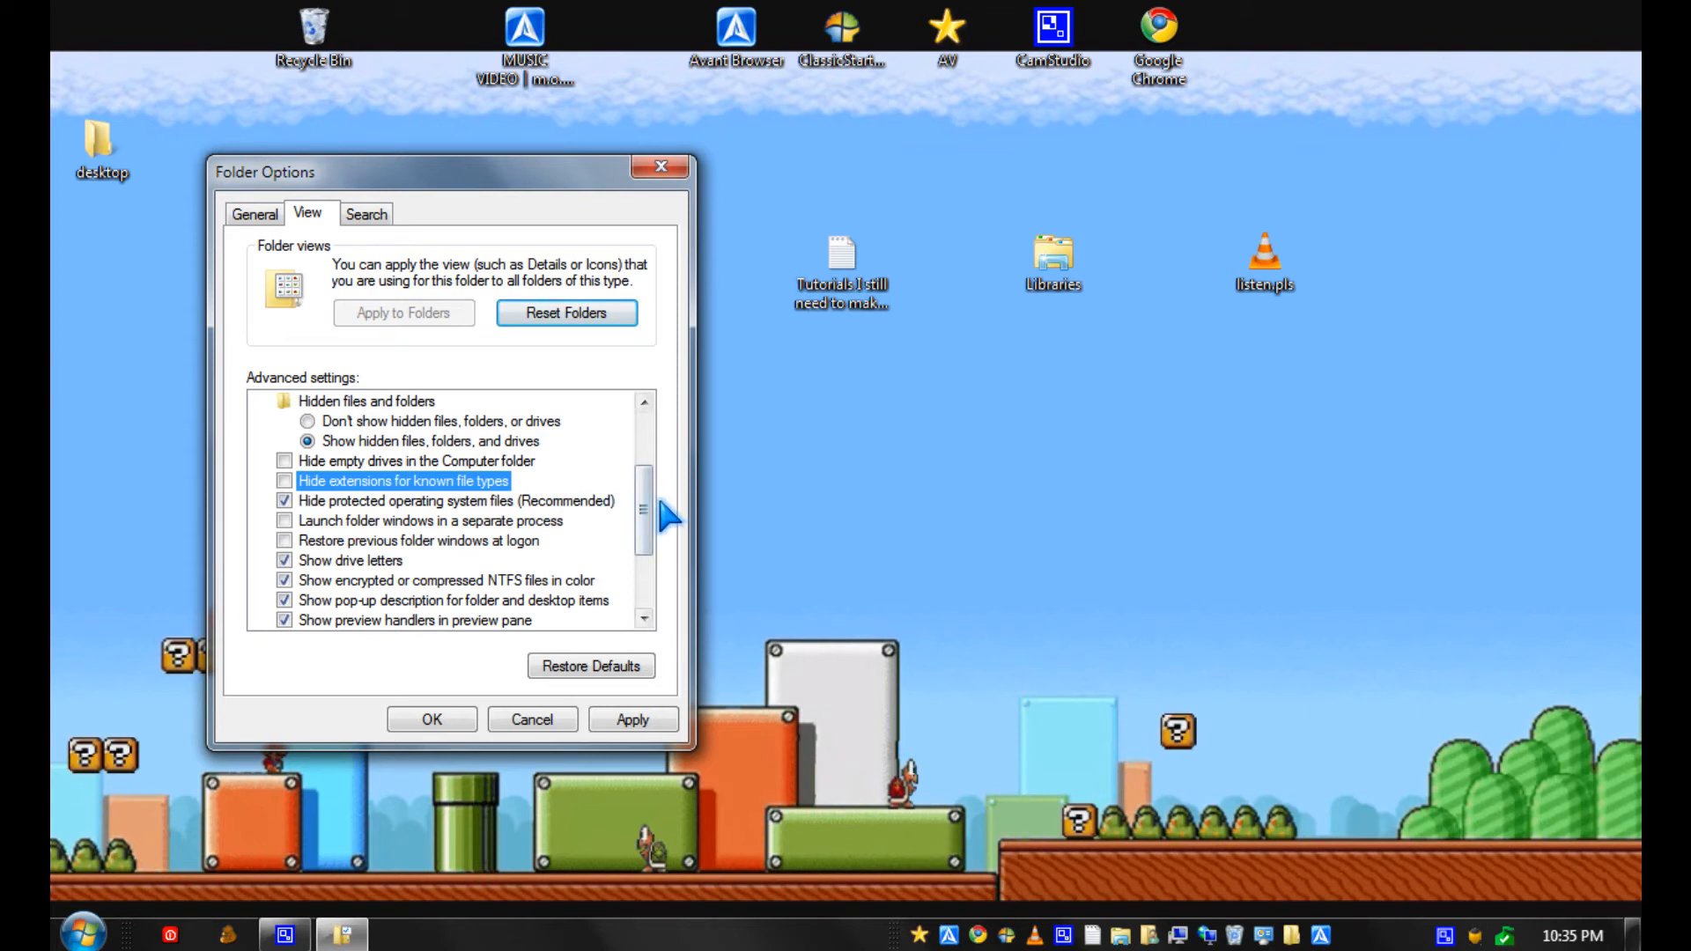
{"action": "scroll", "scroll_direction": "down", "scroll_amount": 3}
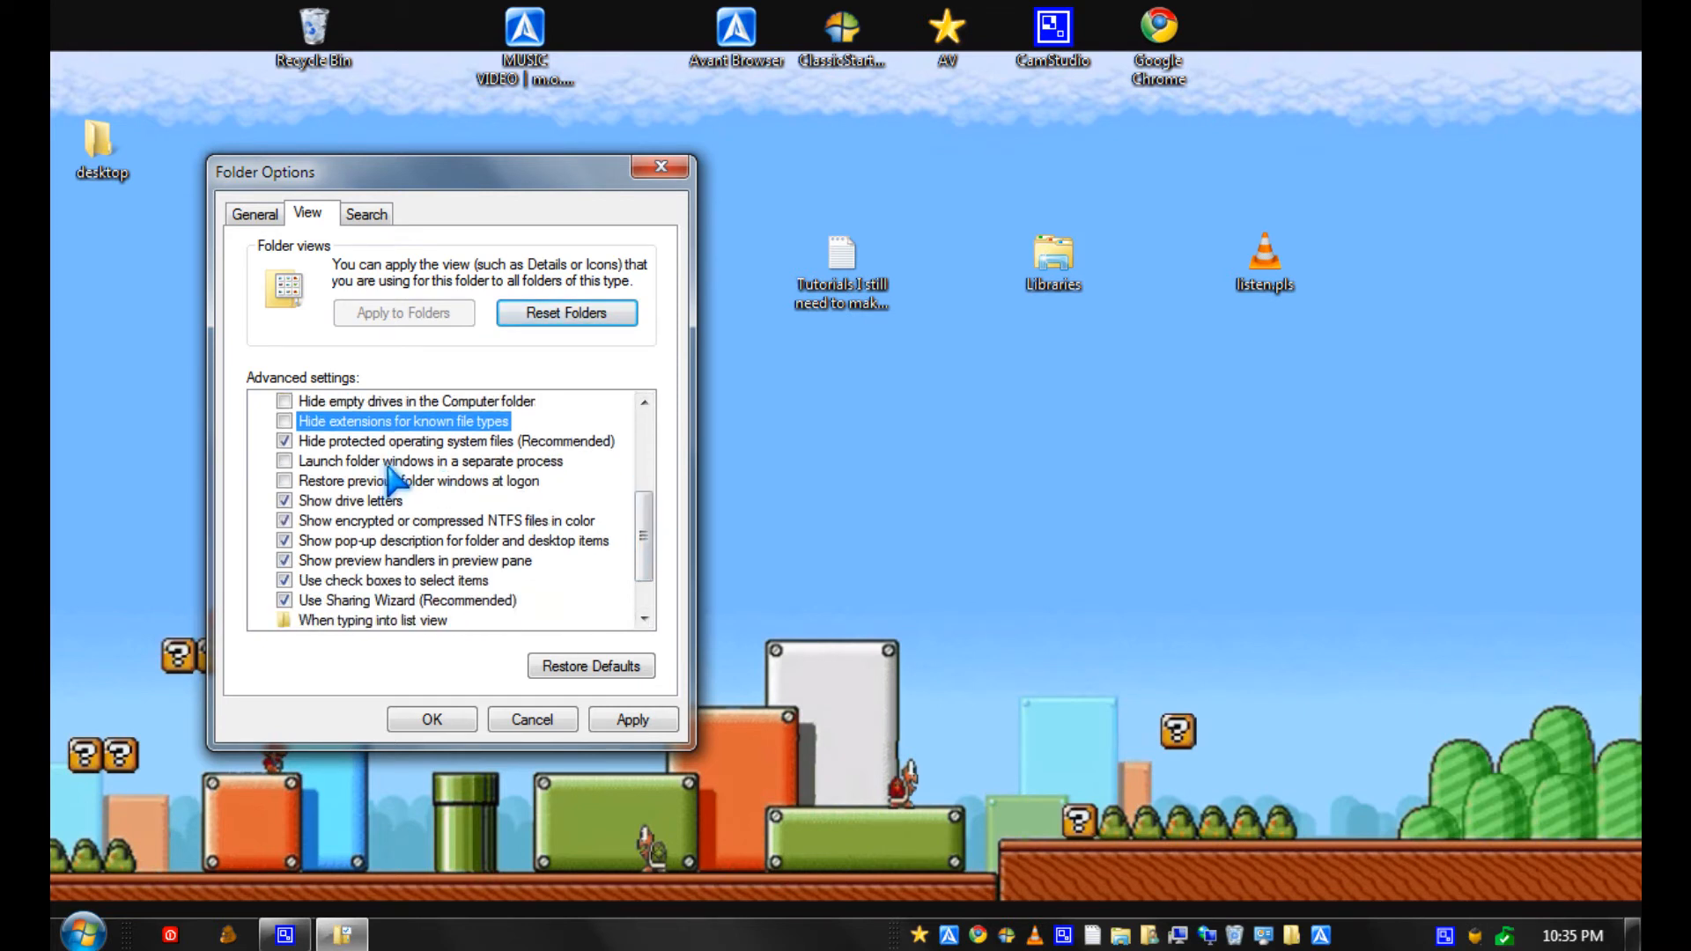
{"action": "mouse_move", "coordinate": [549, 481]}
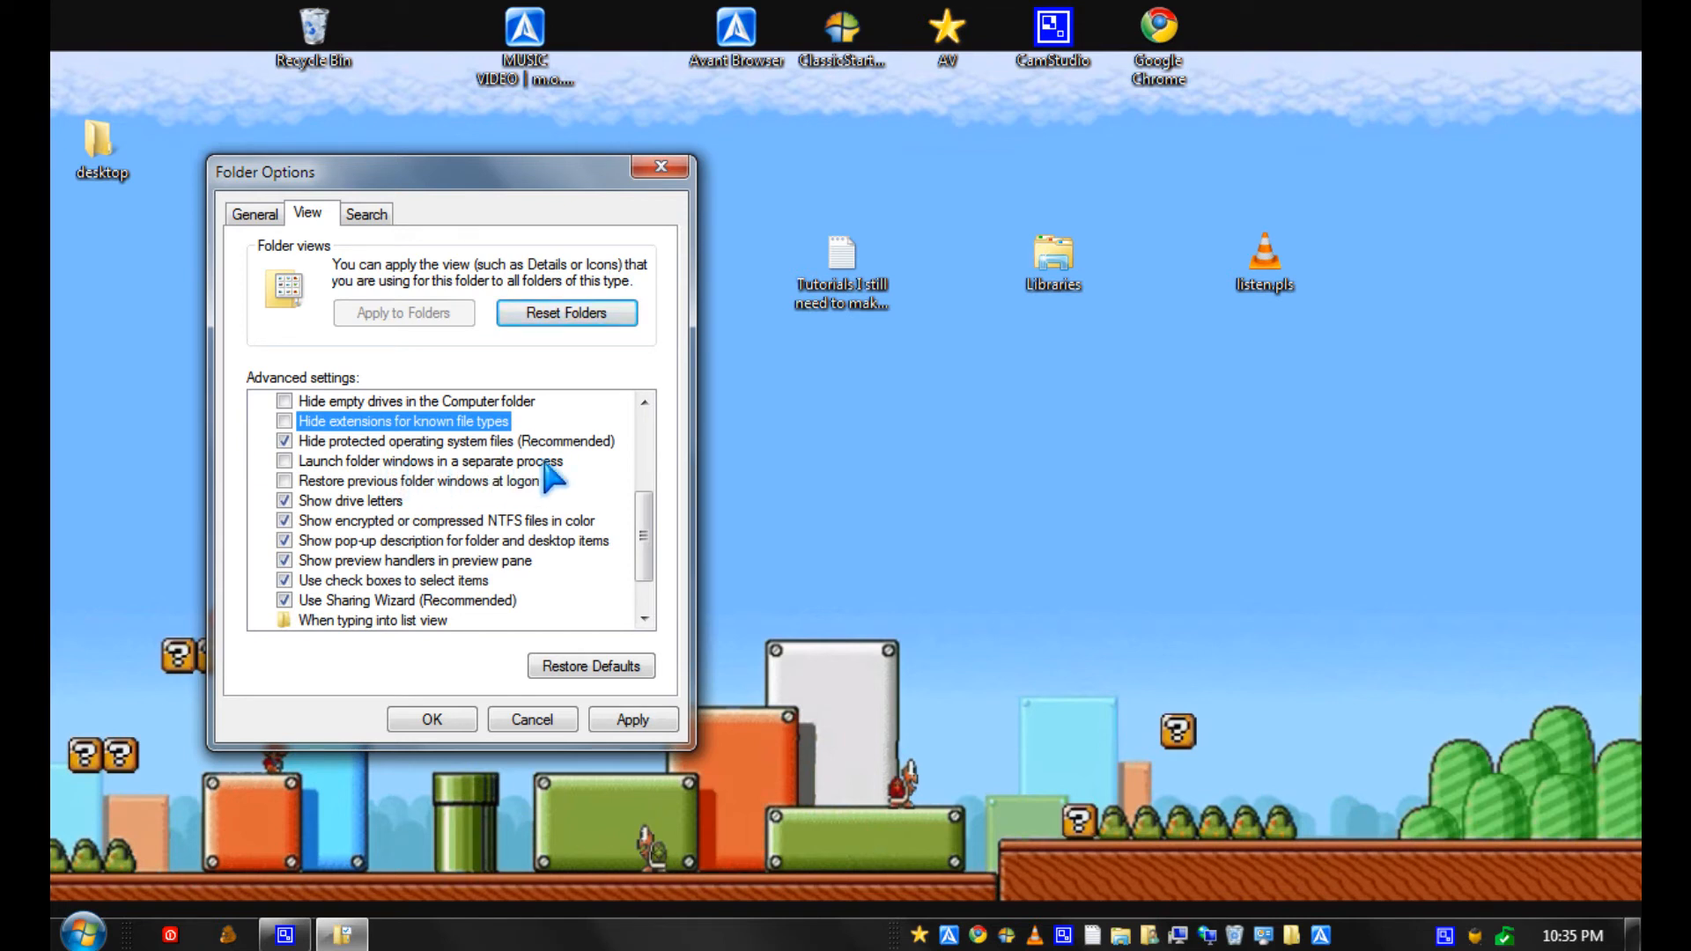
{"action": "mouse_move", "coordinate": [586, 486]}
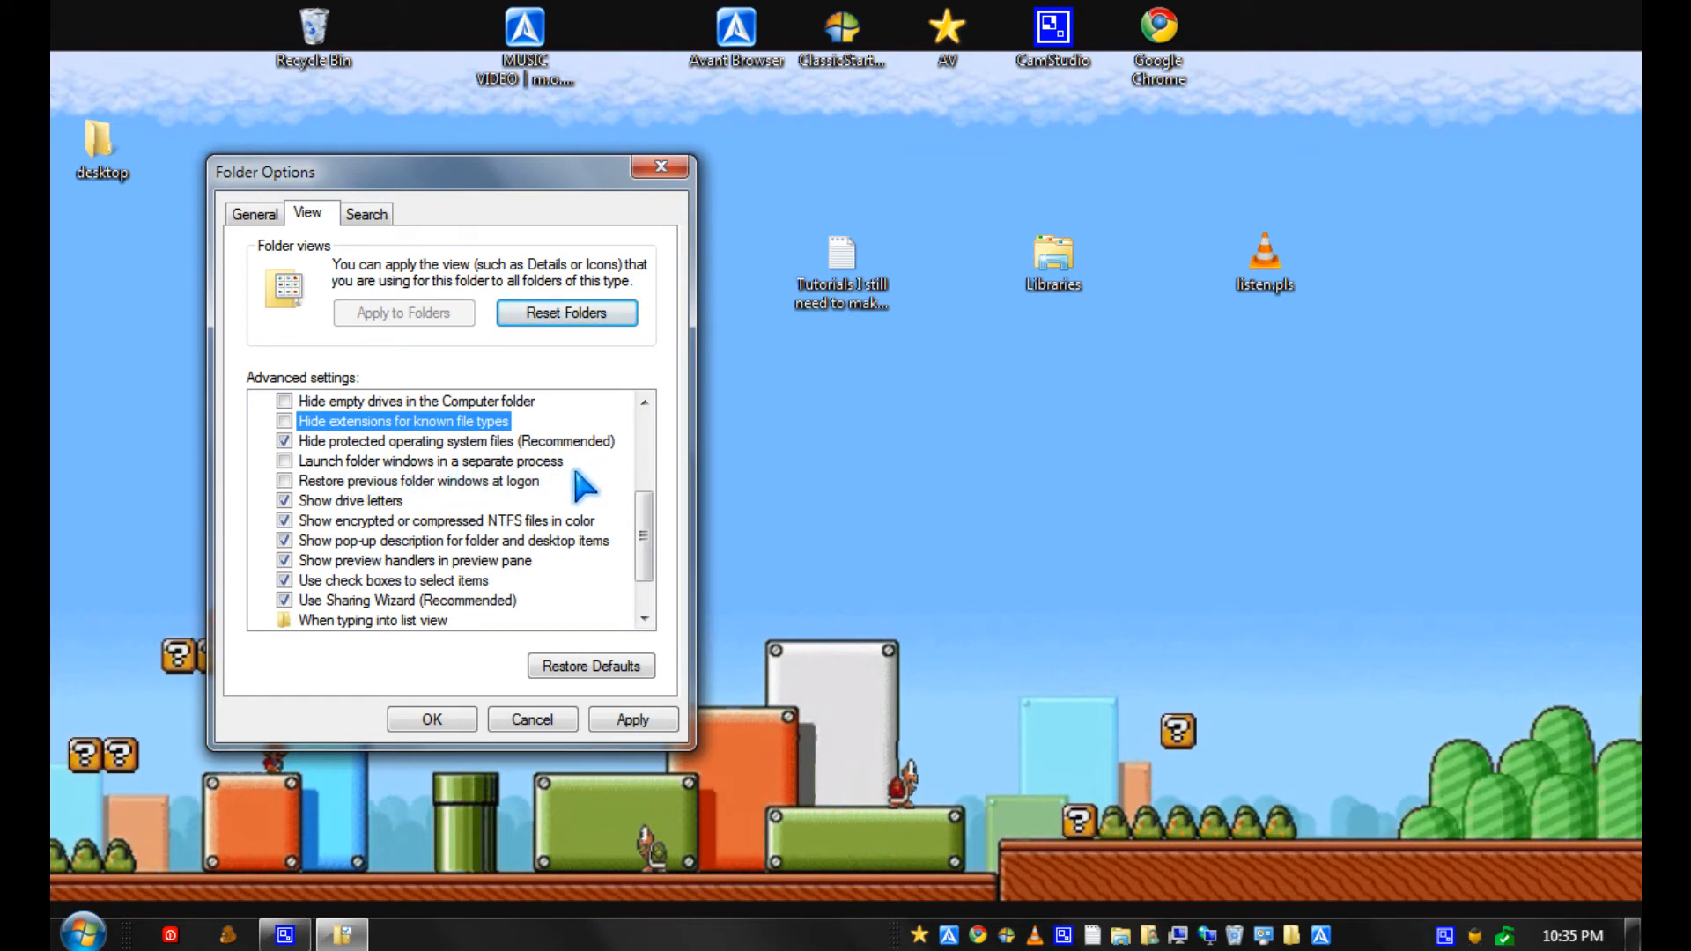
{"action": "mouse_move", "coordinate": [415, 502]}
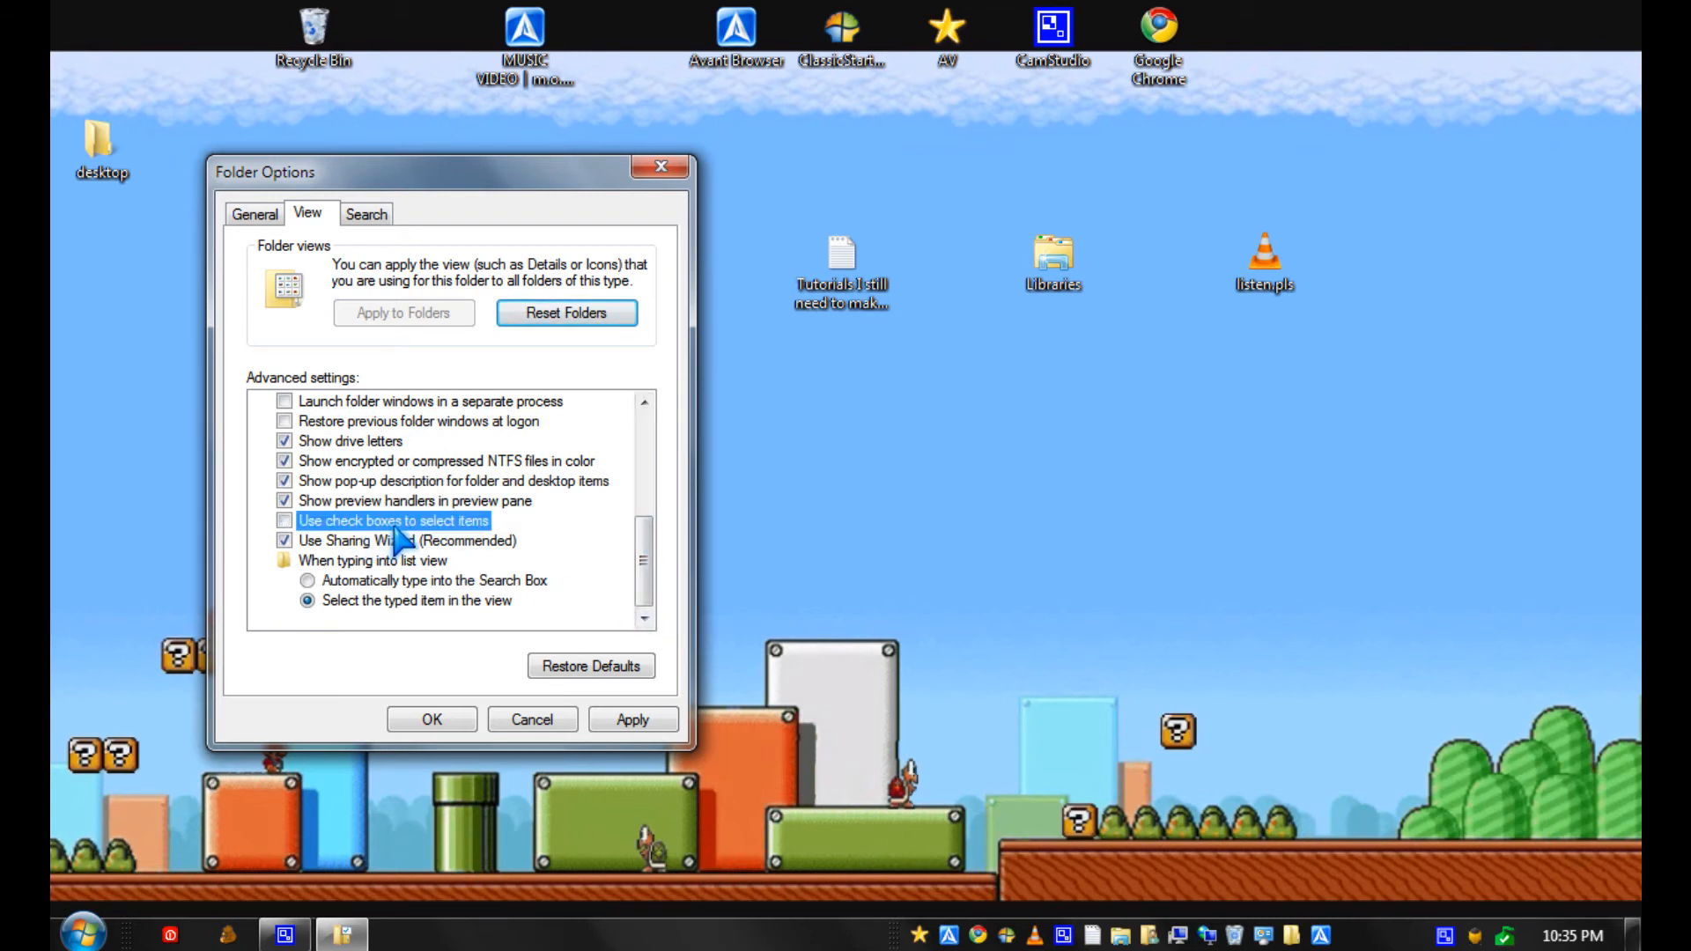
{"action": "mouse_move", "coordinate": [462, 542]}
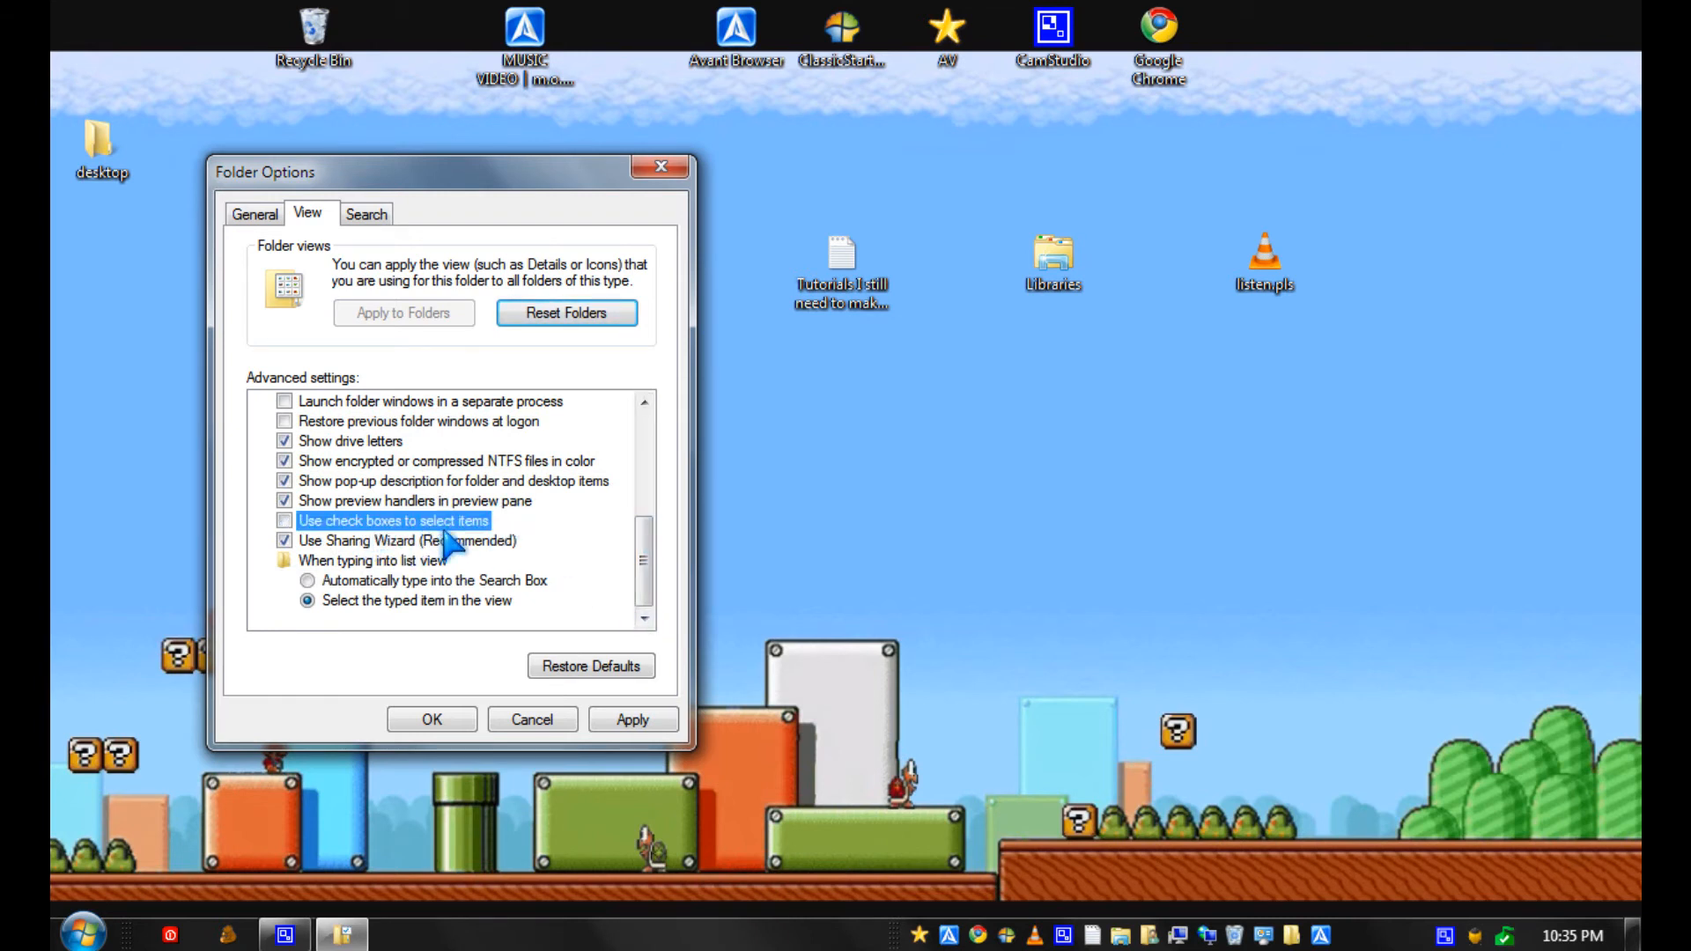
Enable 'Use check boxes to select items', apply, and show the Search tab.
{"action": "left_click", "coordinate": [285, 521]}
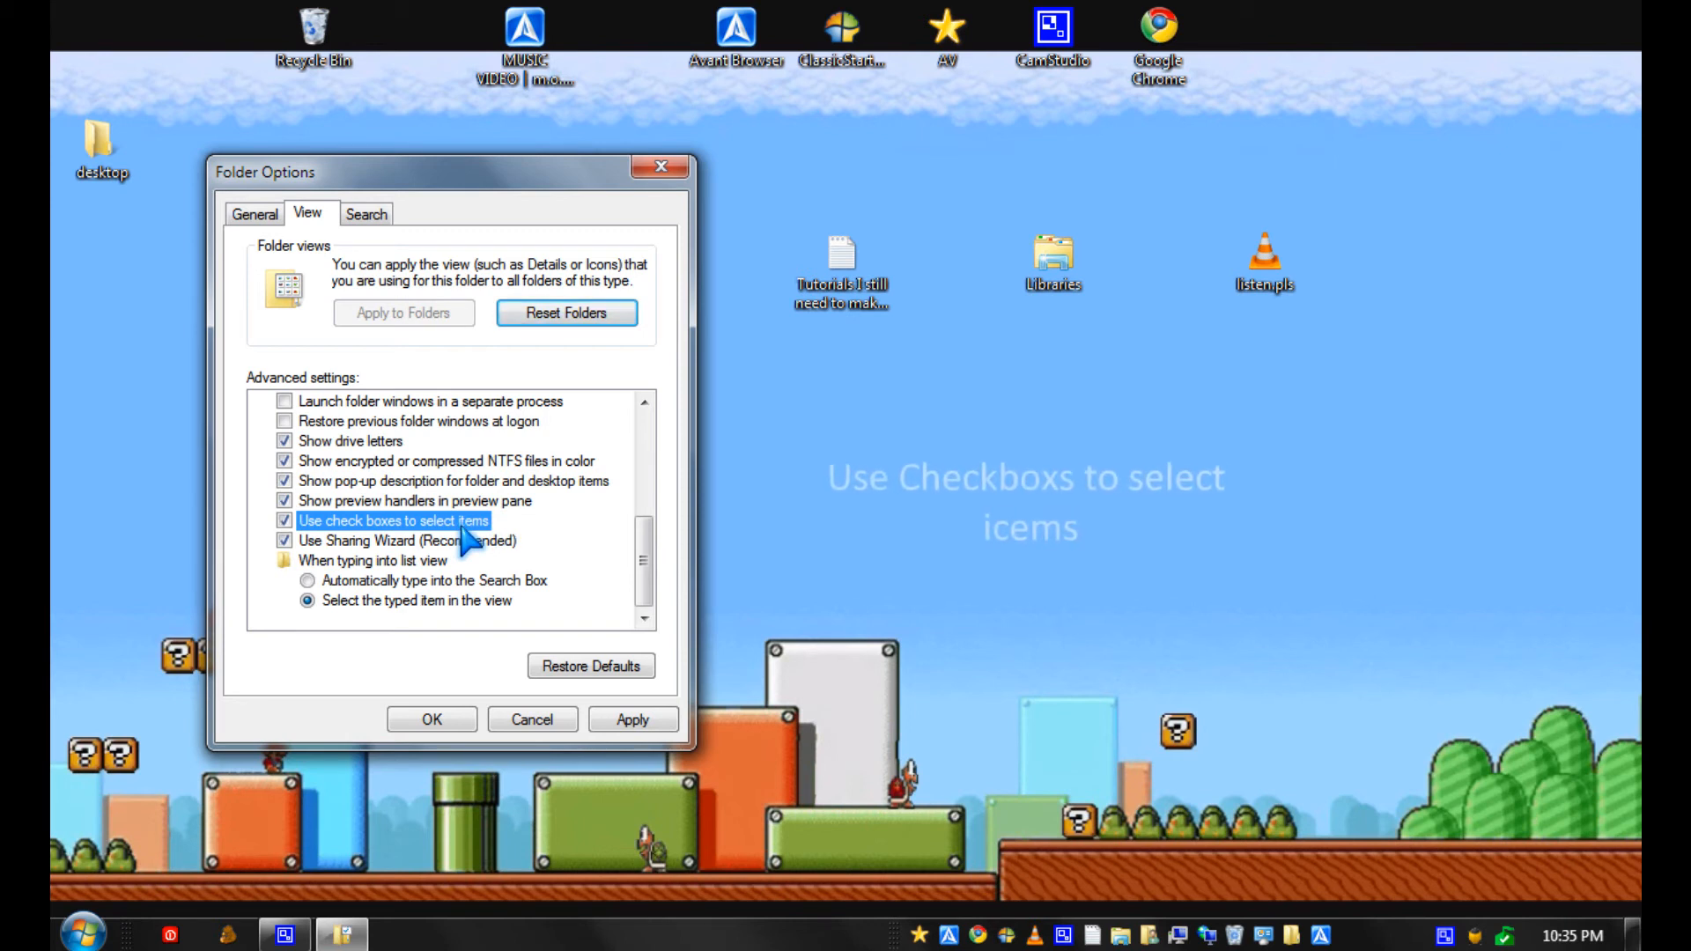
{"action": "left_click", "coordinate": [634, 720]}
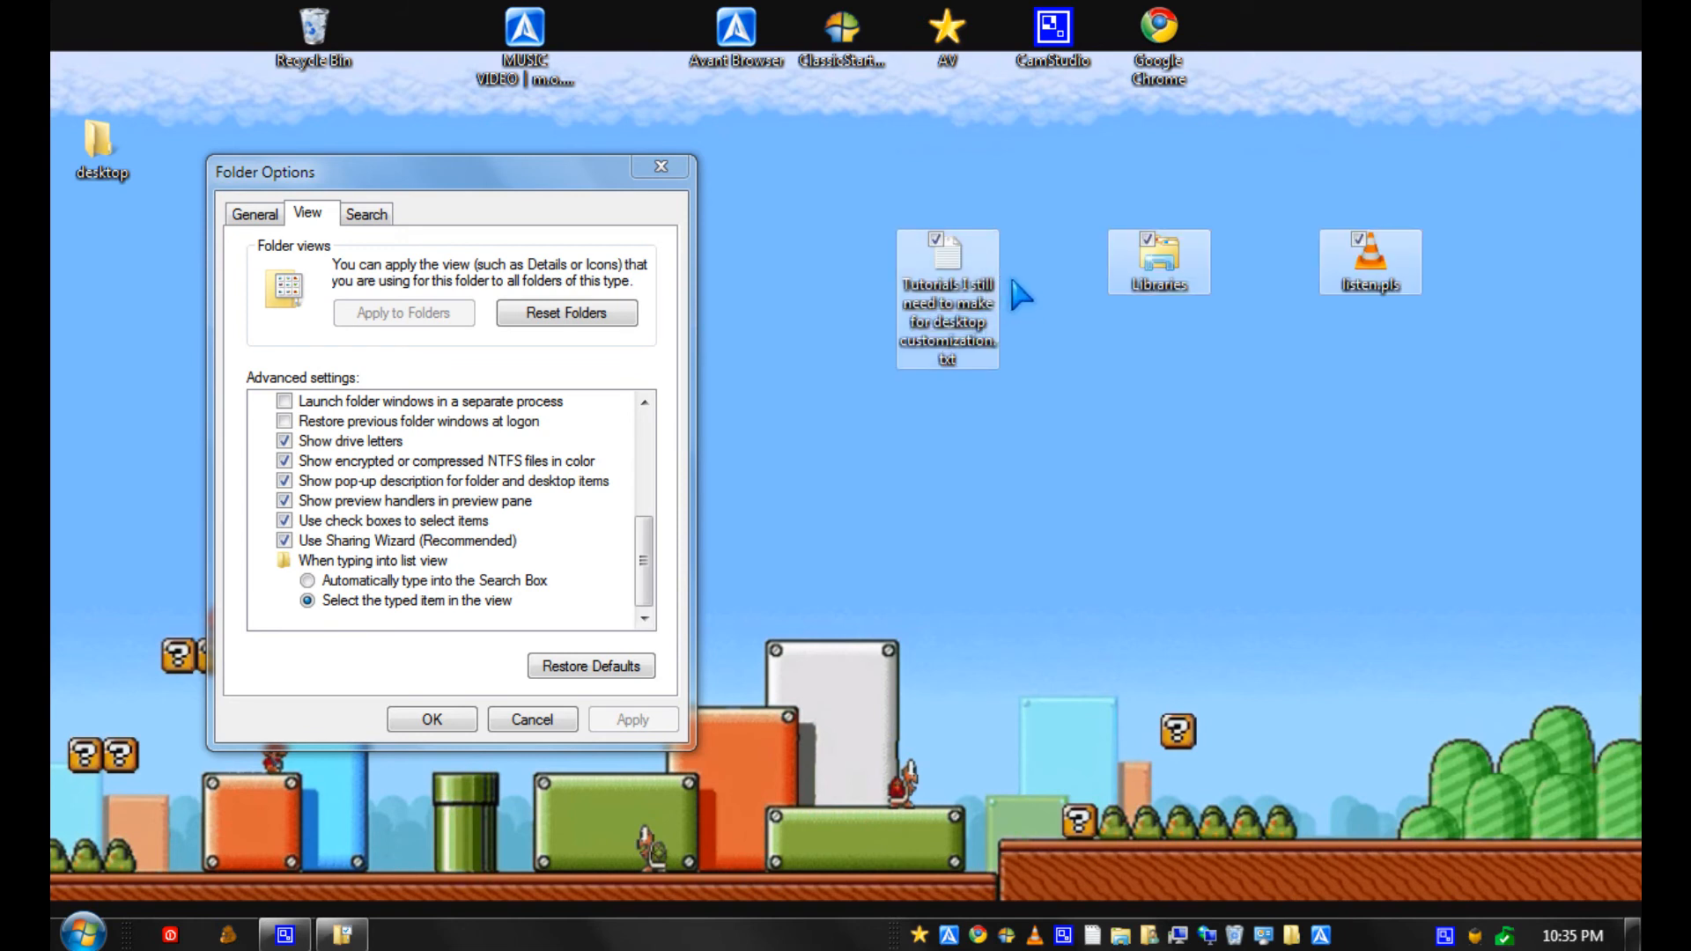
{"action": "mouse_move", "coordinate": [987, 205]}
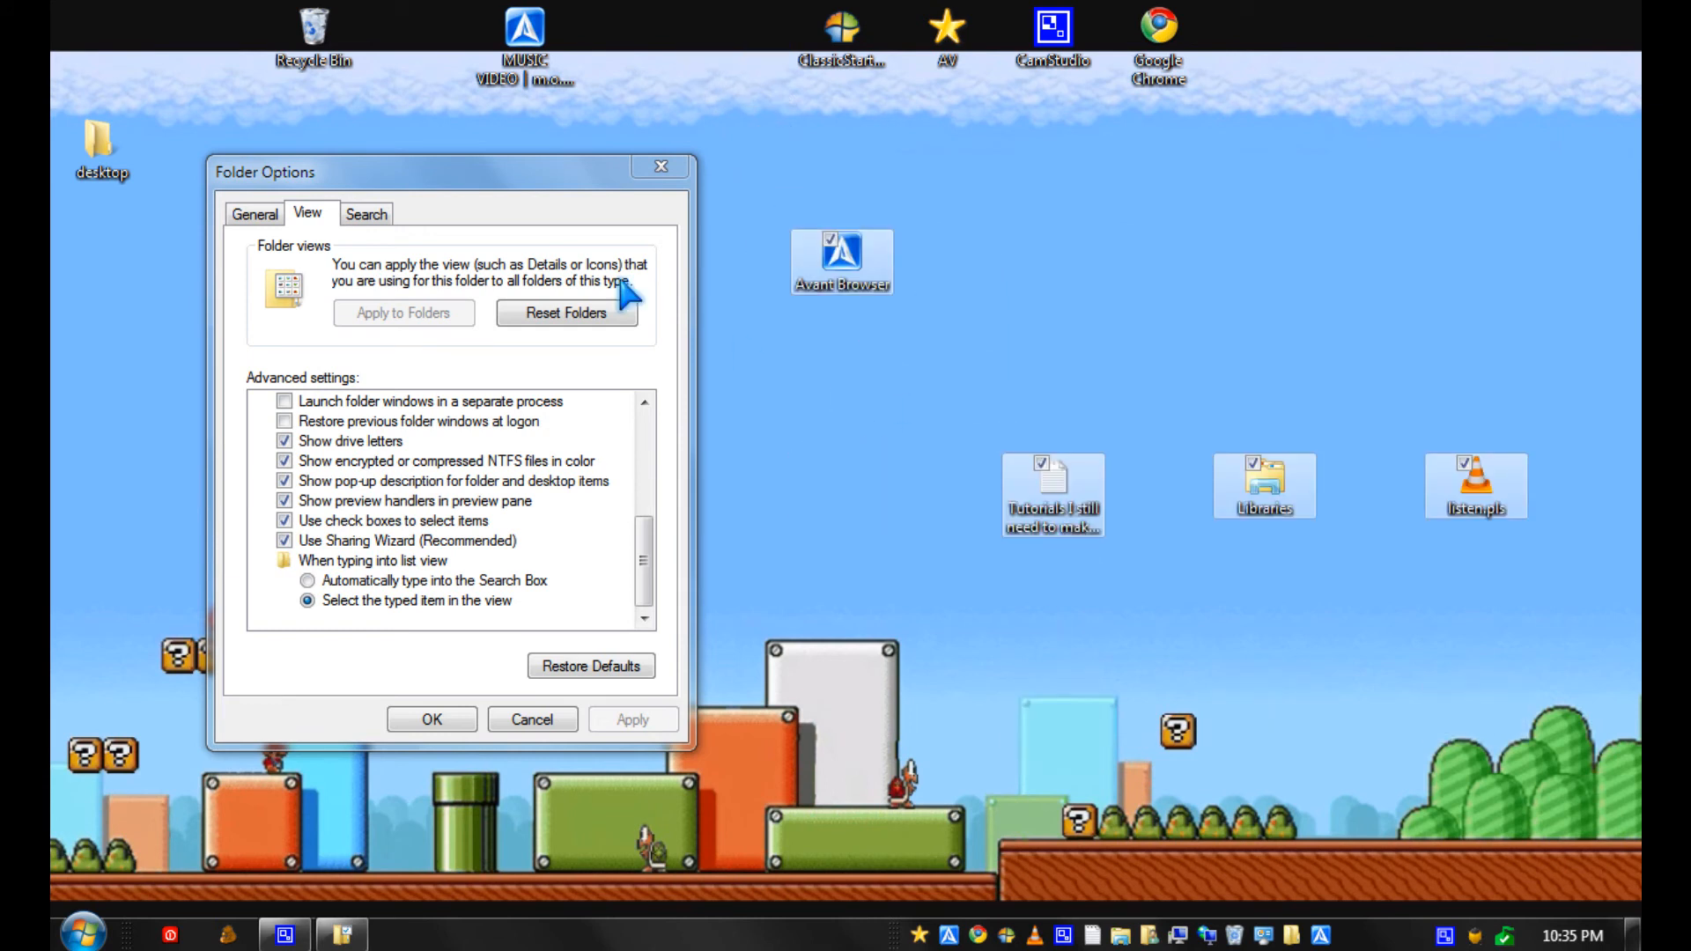
{"action": "left_click", "coordinate": [366, 212]}
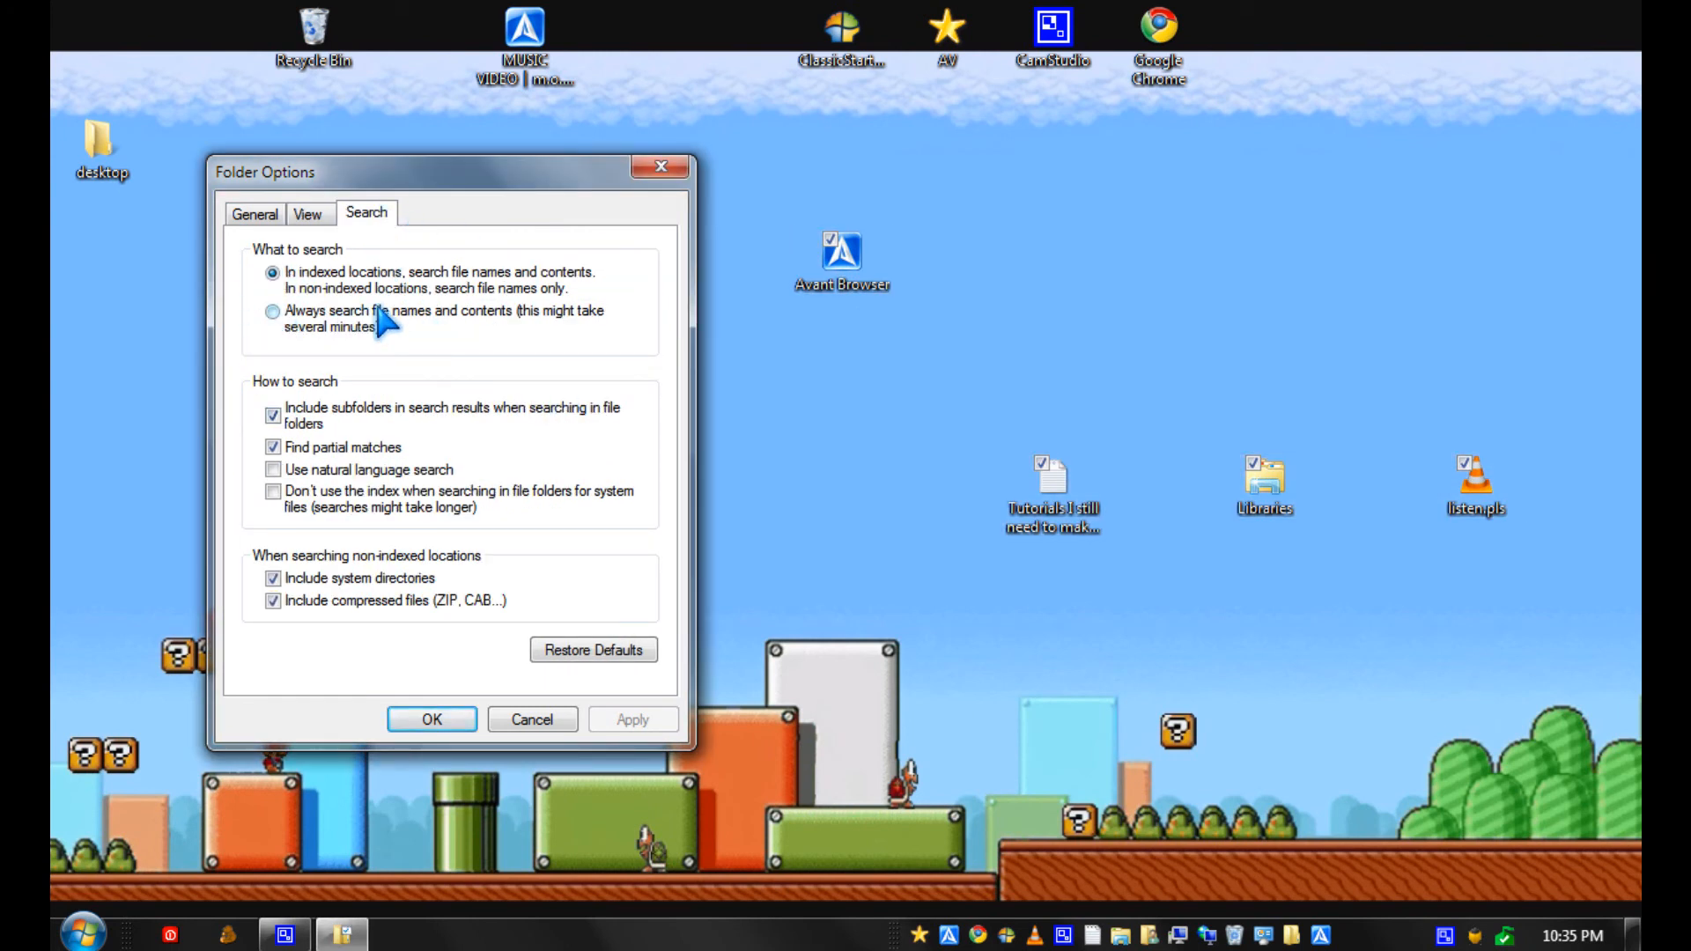
{"action": "mouse_move", "coordinate": [508, 351]}
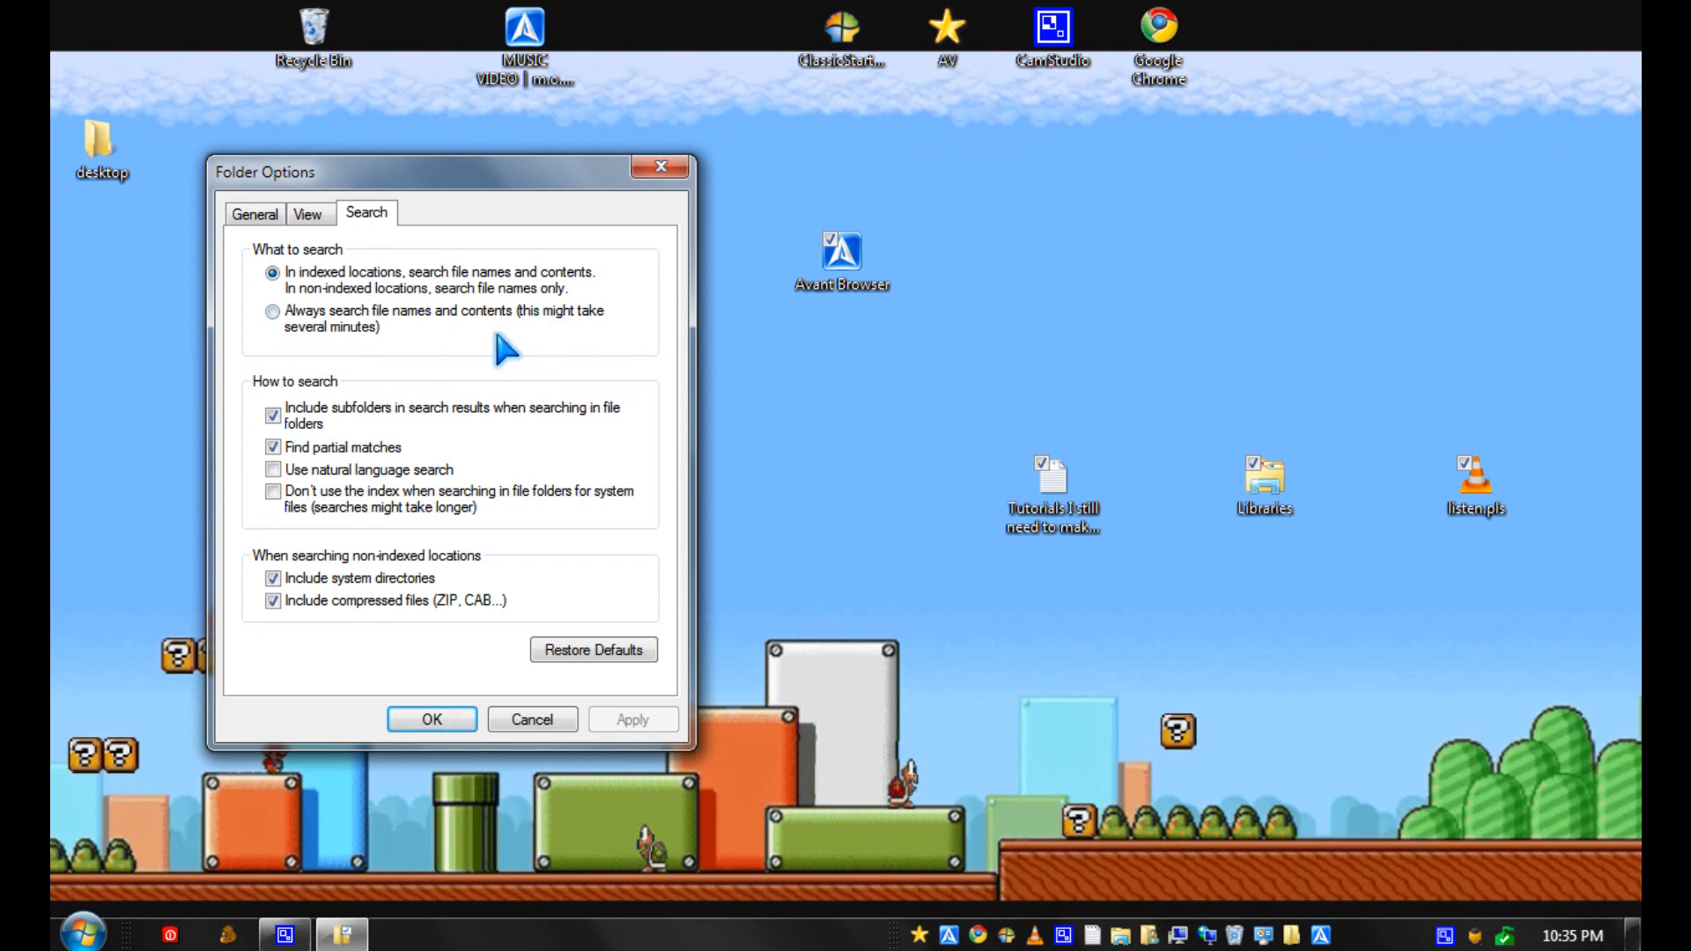
{"action": "mouse_move", "coordinate": [409, 259]}
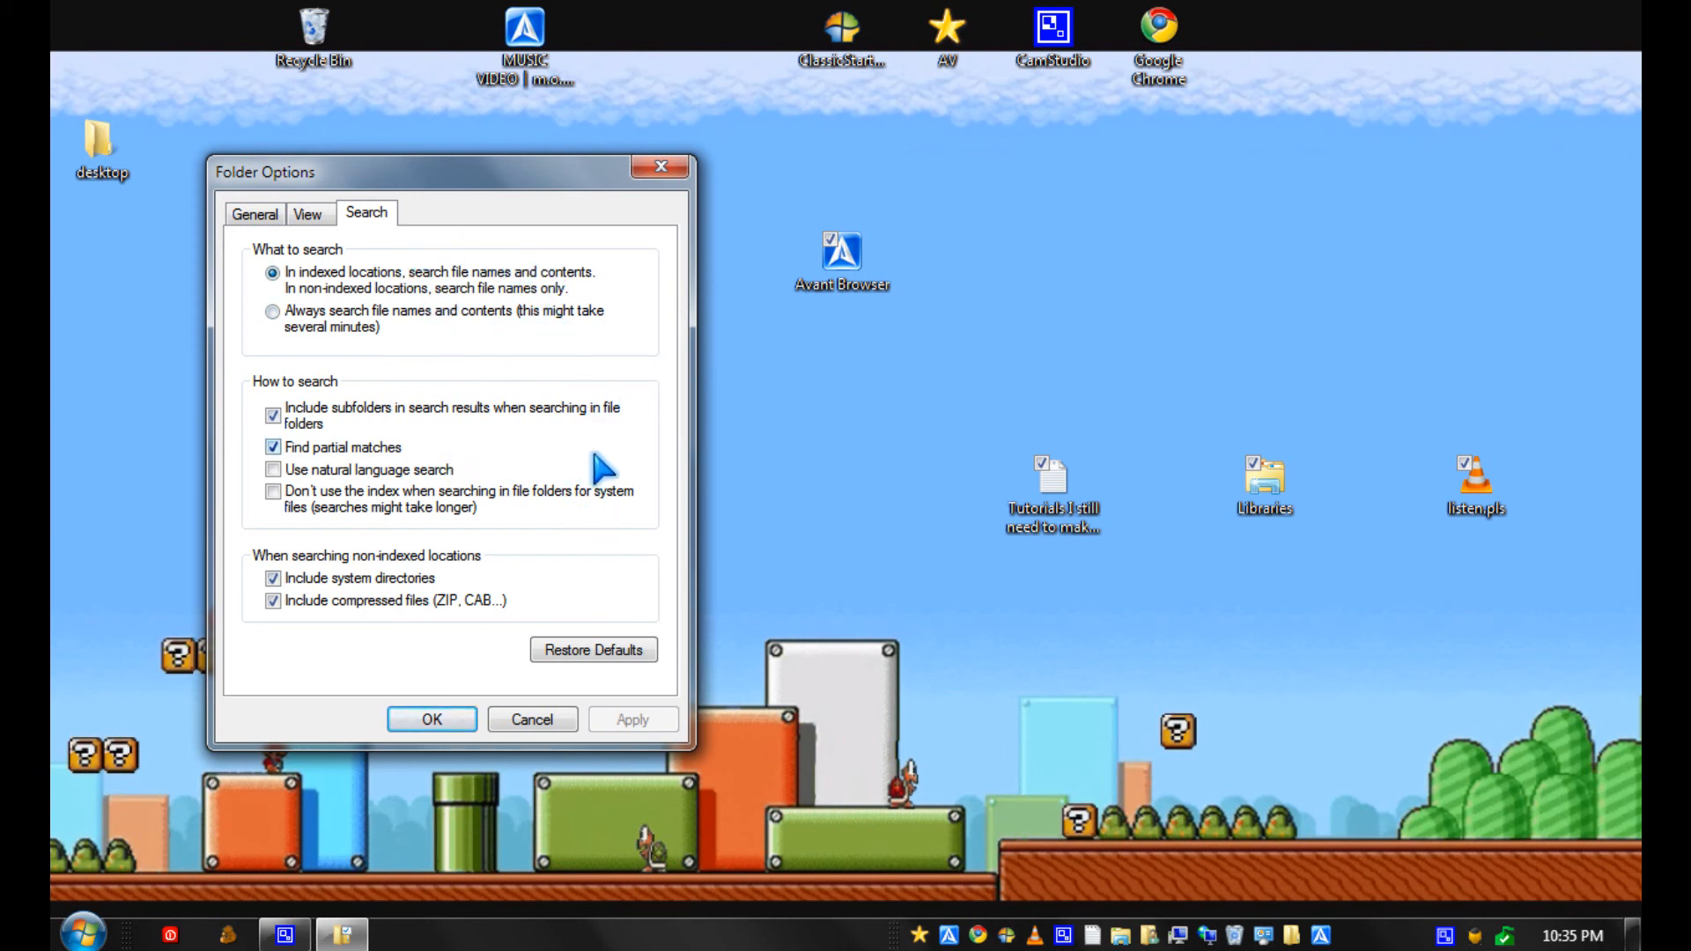
{"action": "mouse_move", "coordinate": [516, 766]}
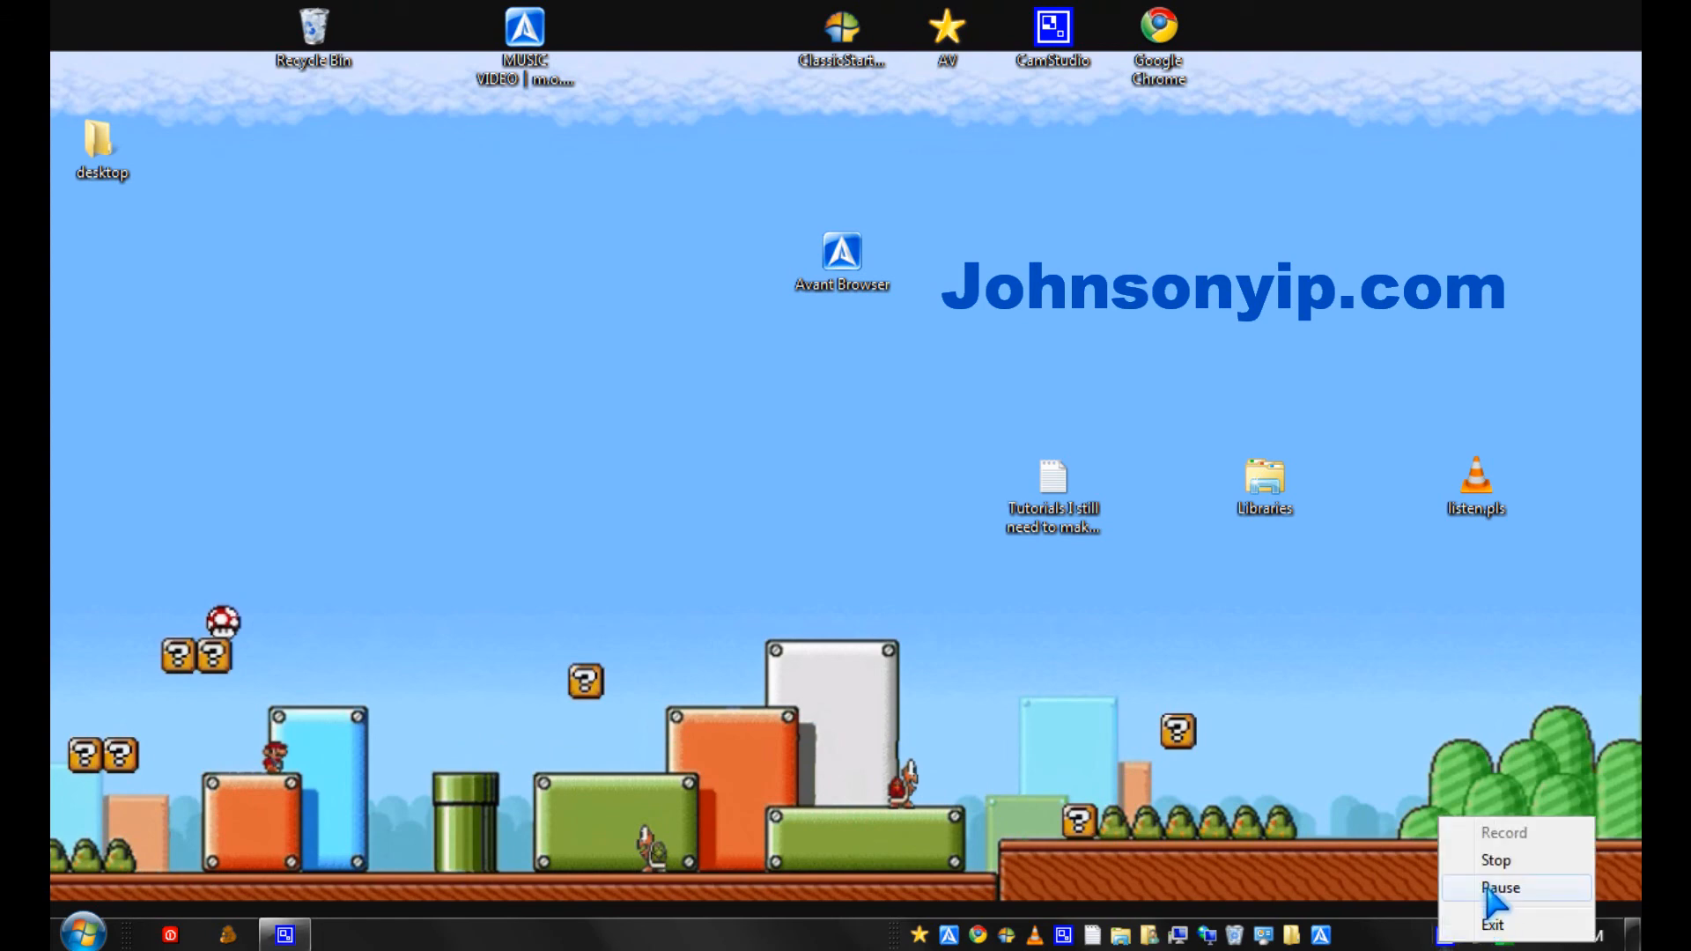
{"action": "mouse_move", "coordinate": [1495, 860]}
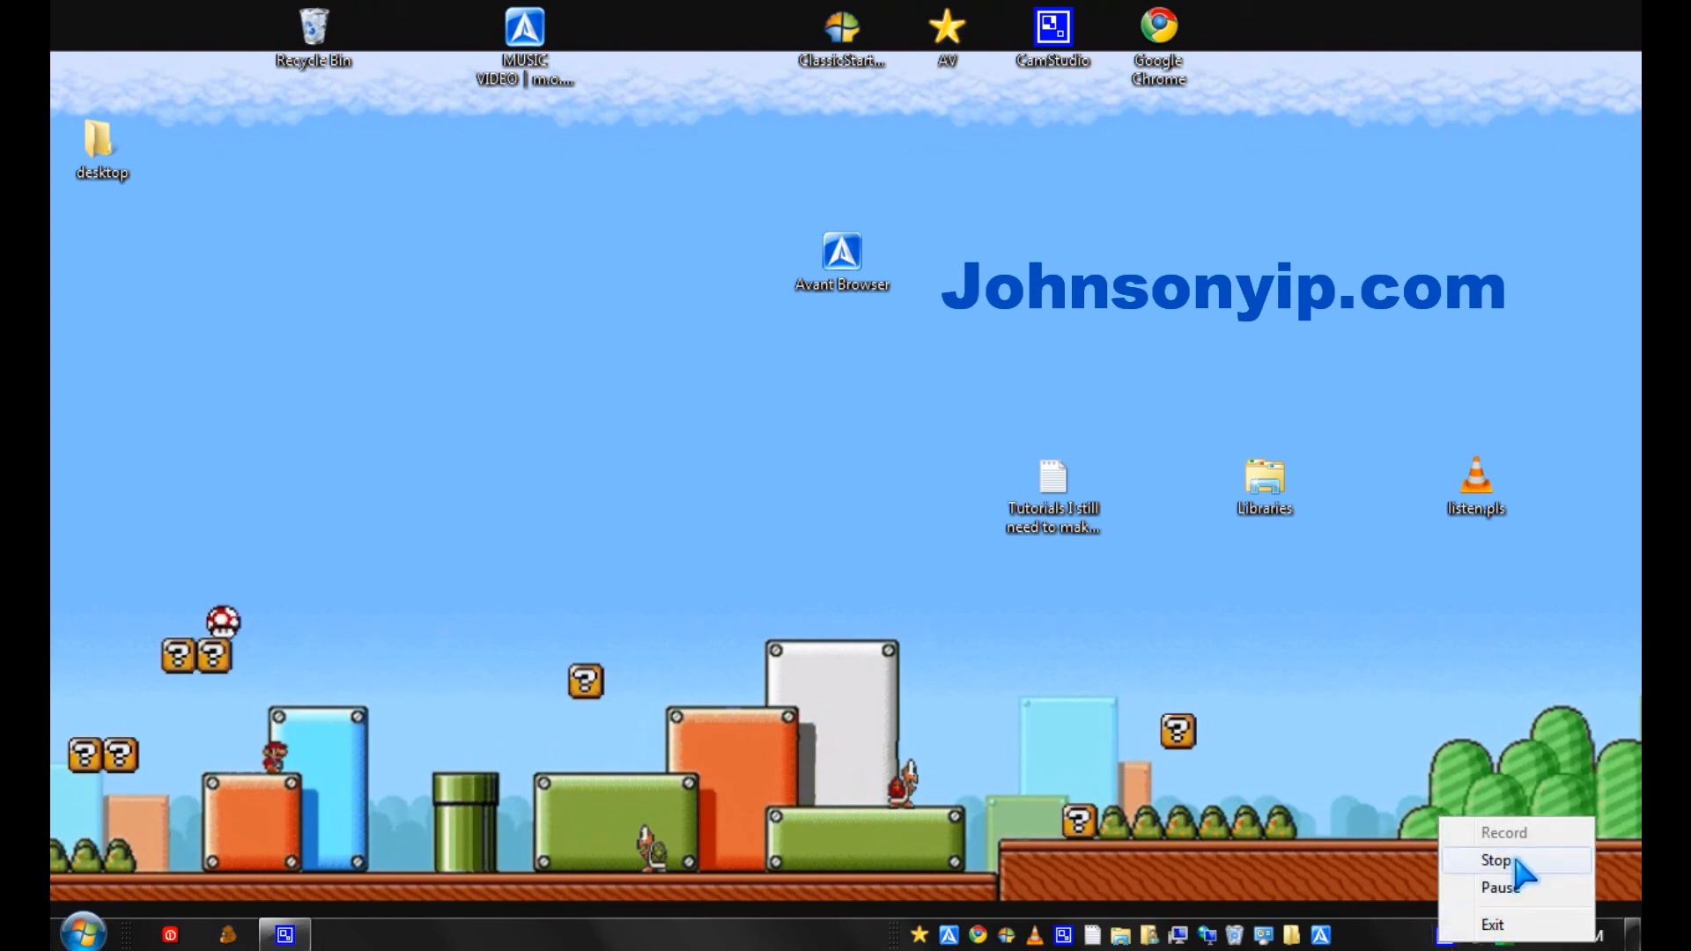